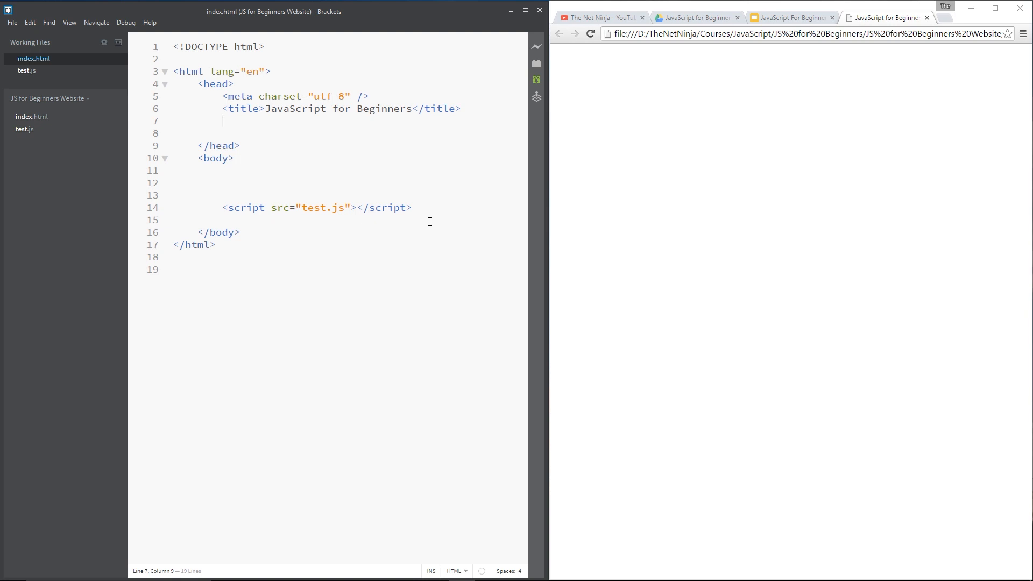
pyautogui.moveTo(212, 188)
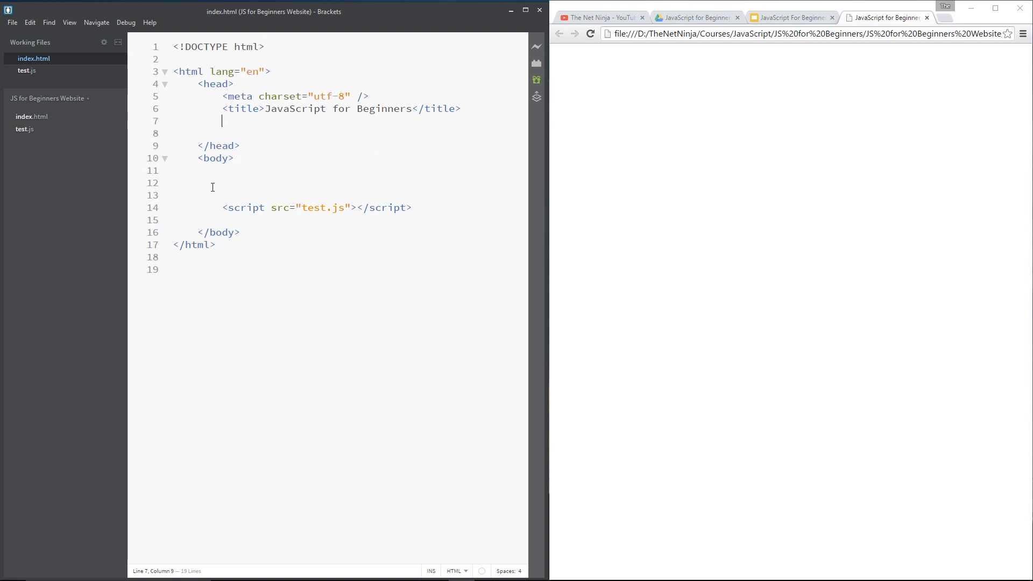
# Step: Open the empty test.js file that index.html's script tag links to
pyautogui.moveTo(265, 208); pyautogui.dragTo(412, 208)
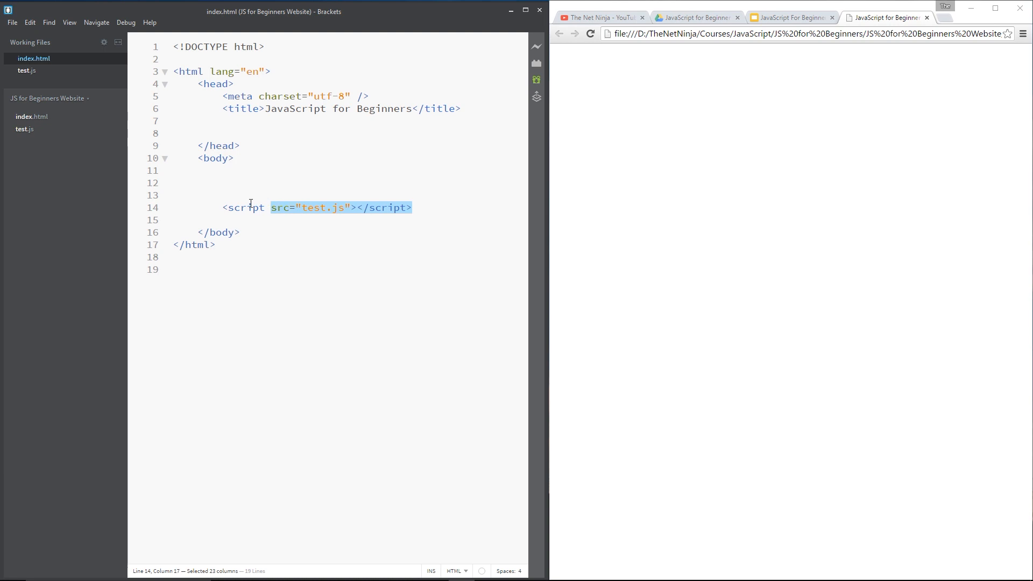
pyautogui.doubleClick(323, 207)
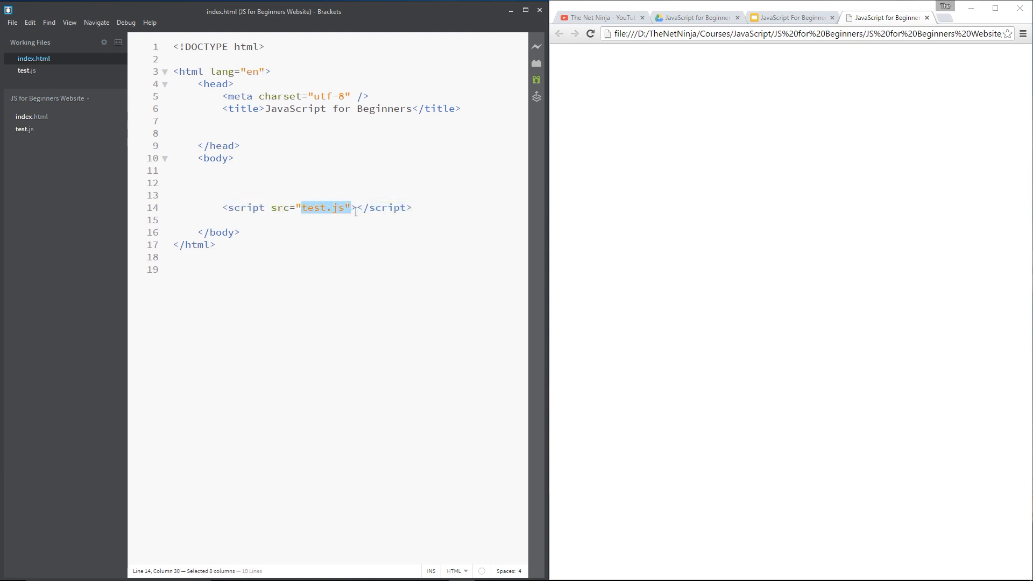
pyautogui.click(26, 129)
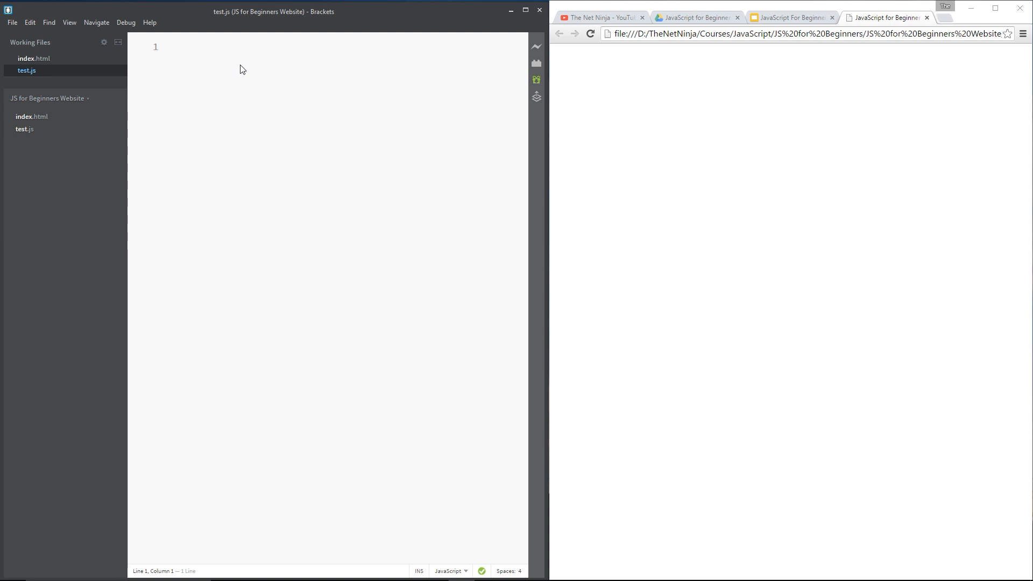
pyautogui.moveTo(761, 114)
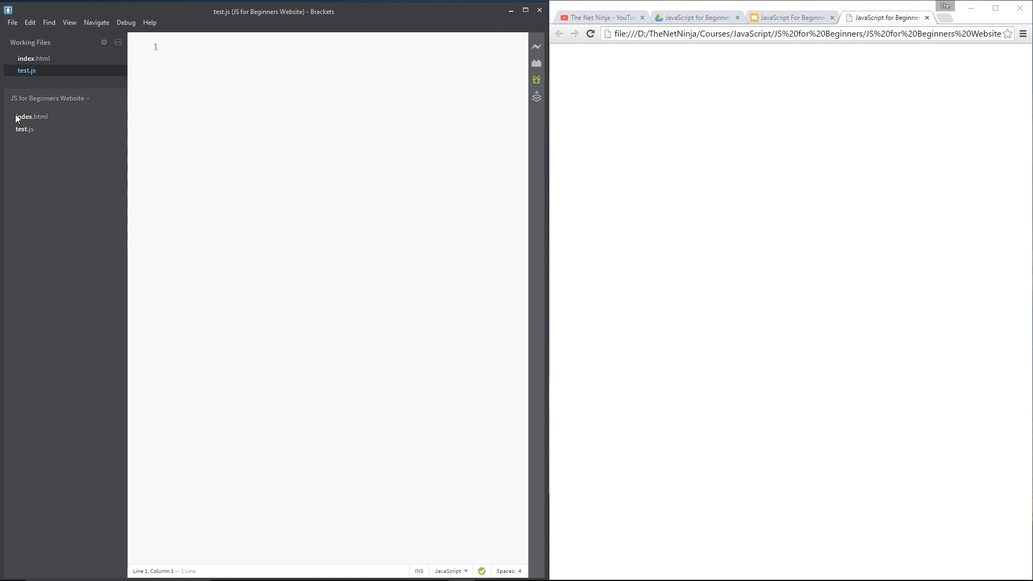
pyautogui.moveTo(282, 39)
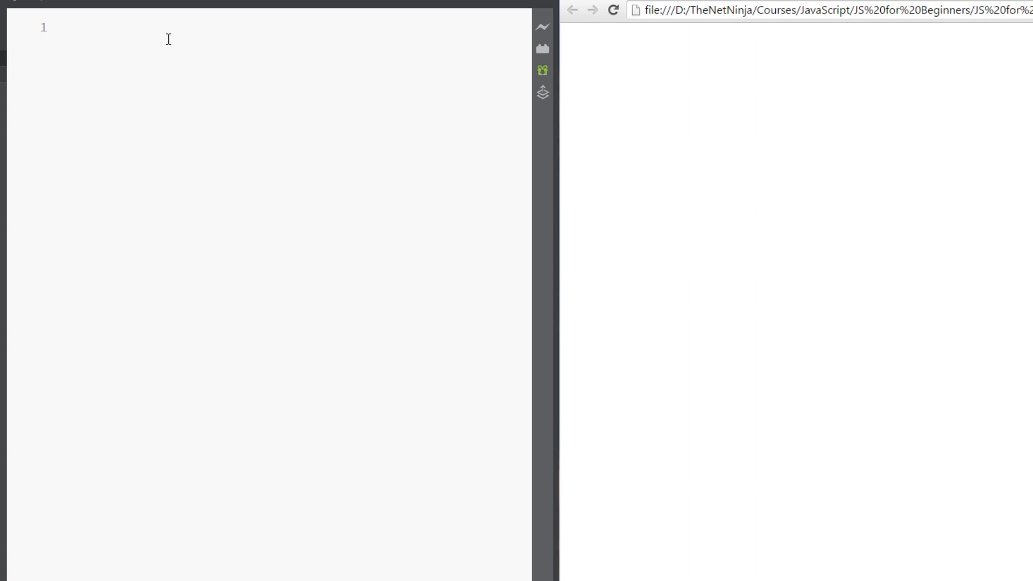
# Step: Declare var youLikeMeat = true on the first line of test.js
pyautogui.write('var')
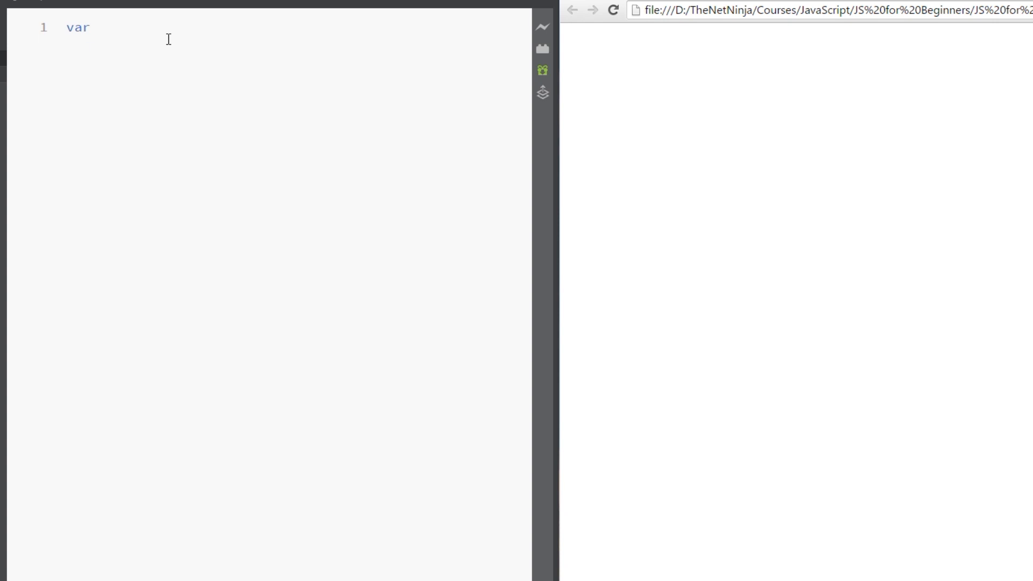
pyautogui.write('youLikeMe')
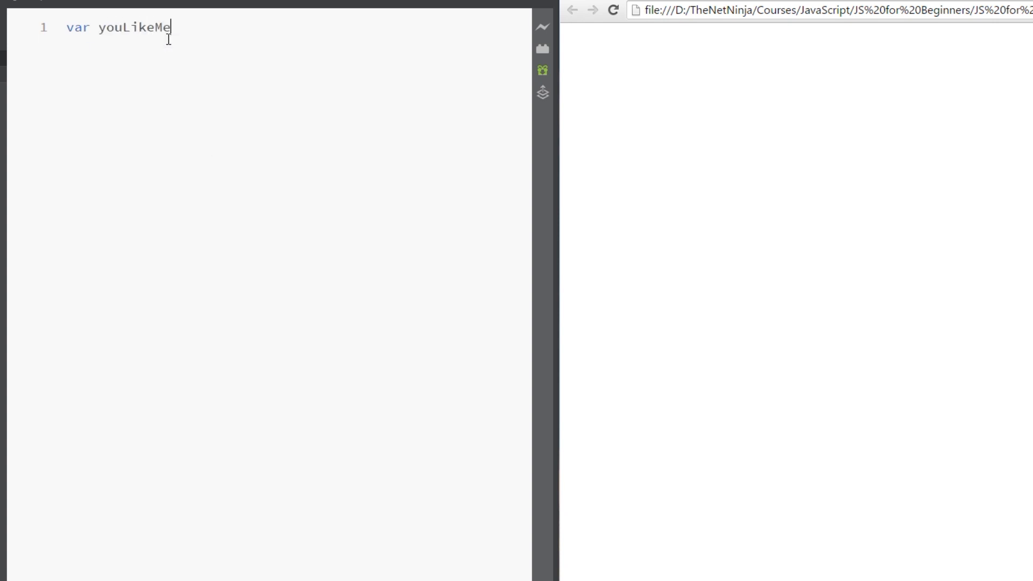
pyautogui.write('at = true;')
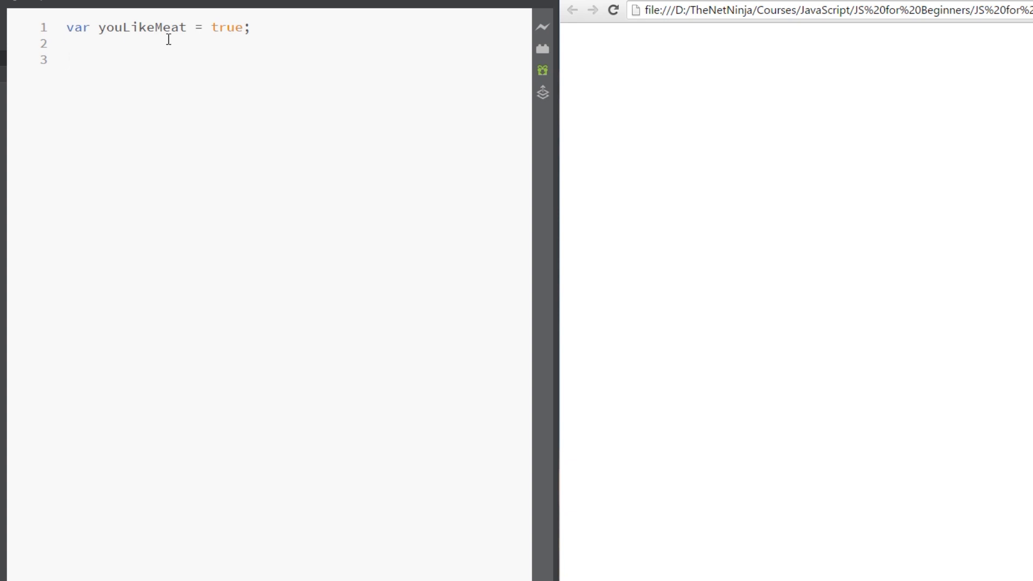
# Step: Start an if statement on line 3 with youLikeMeat as its condition
pyautogui.write('if (')
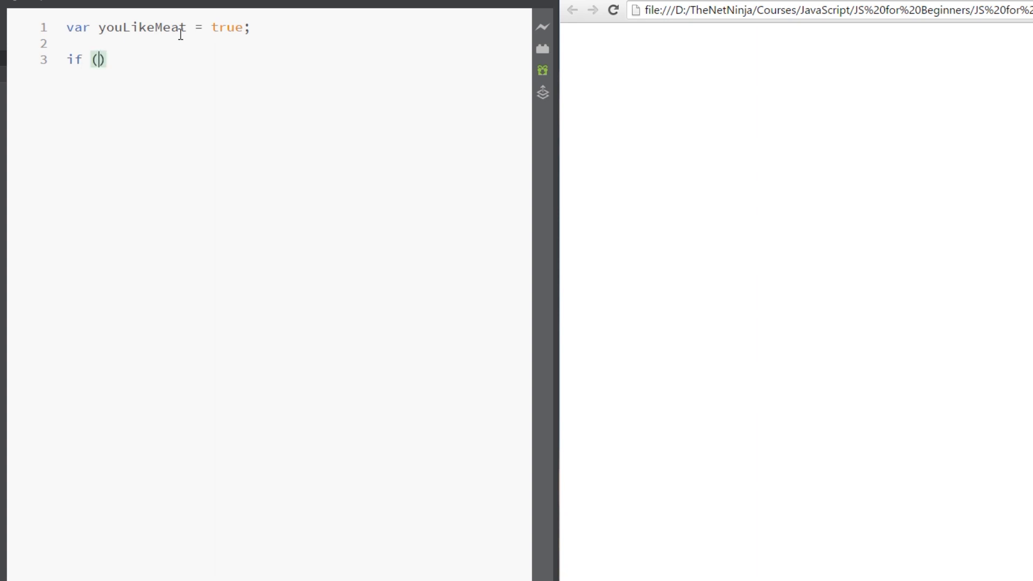
pyautogui.press('Backspace')
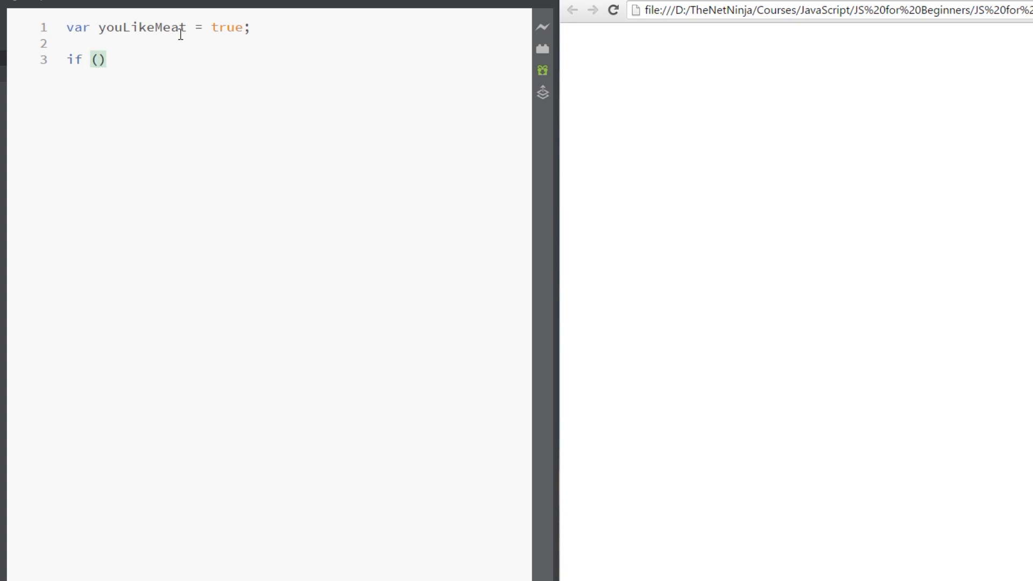
pyautogui.click(99, 59)
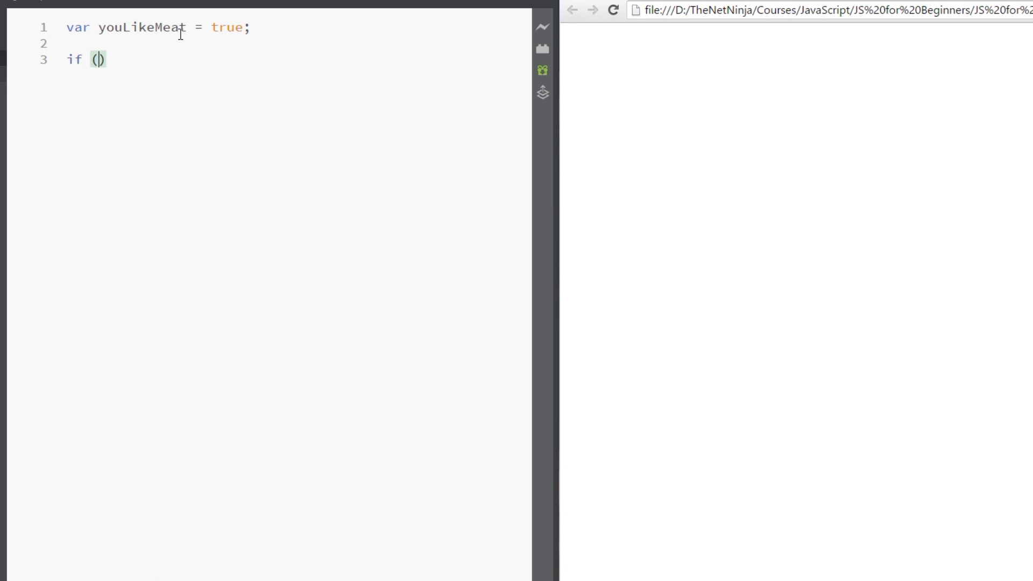
pyautogui.write('youLikeMea')
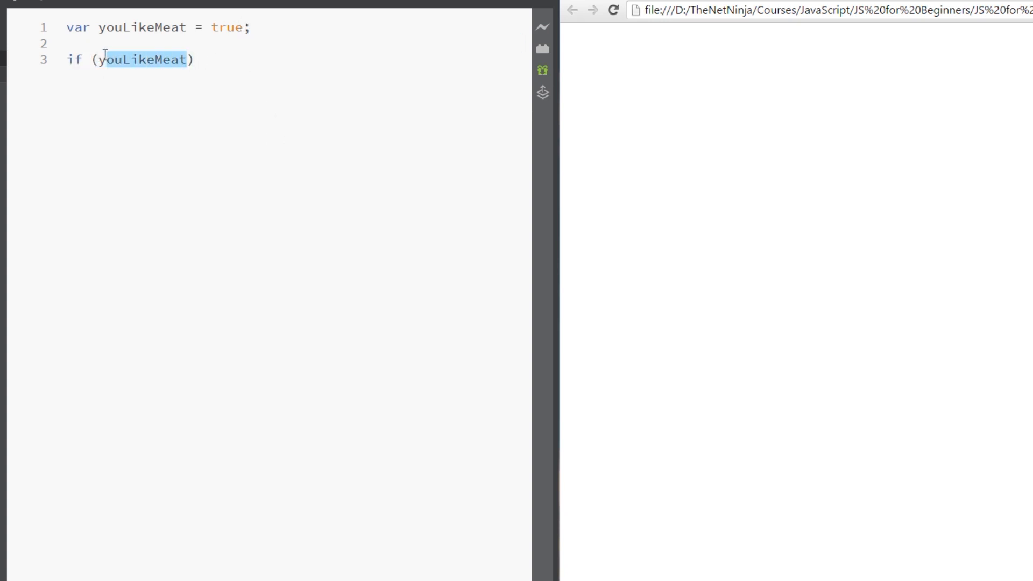
pyautogui.write('true)')
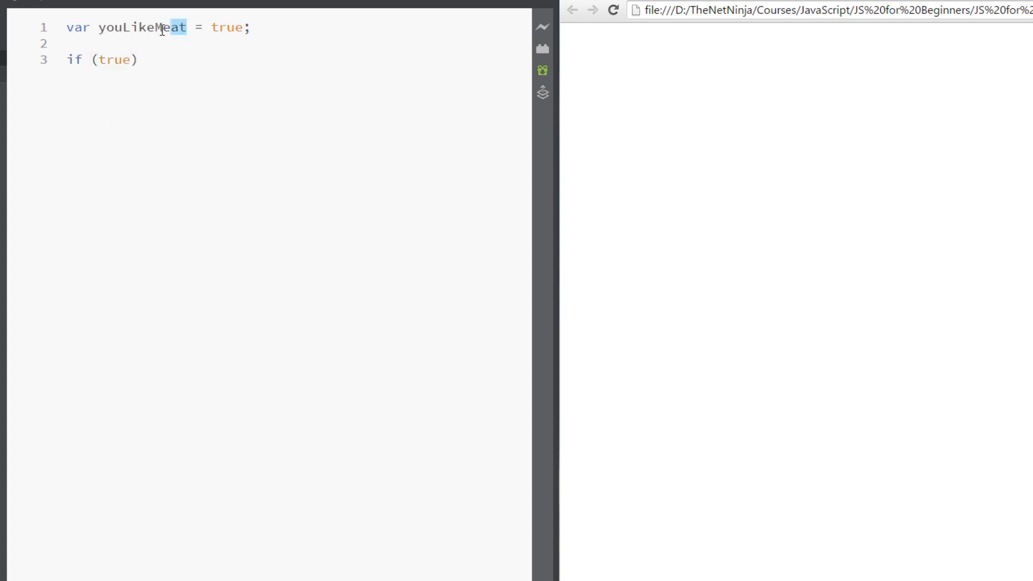
pyautogui.doubleClick(114, 59)
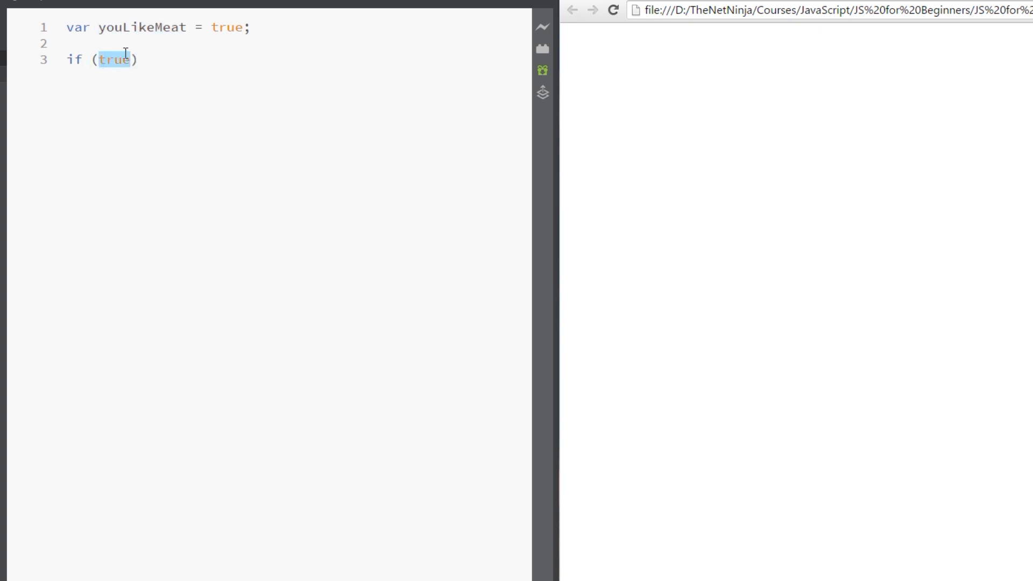
pyautogui.write('youLikeMea')
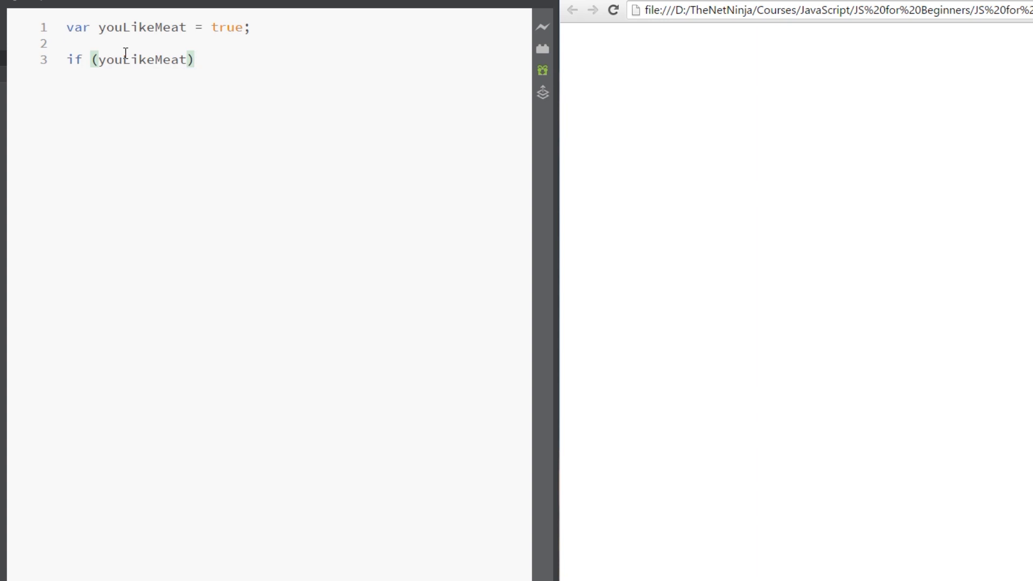
# Step: Add the opening brace and blank lines for the youLikeMeat if block
pyautogui.write('{')
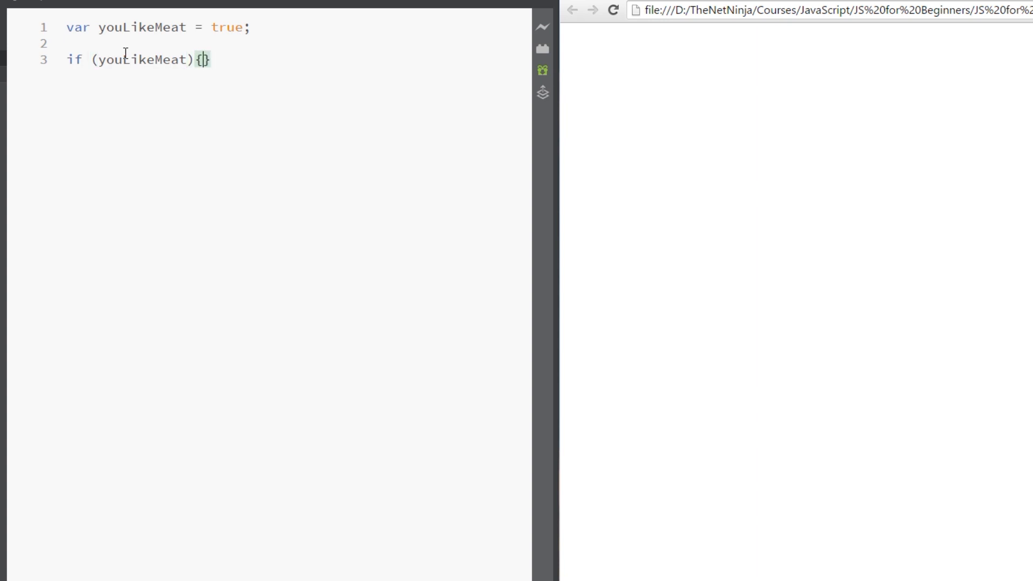
pyautogui.moveTo(478, 16)
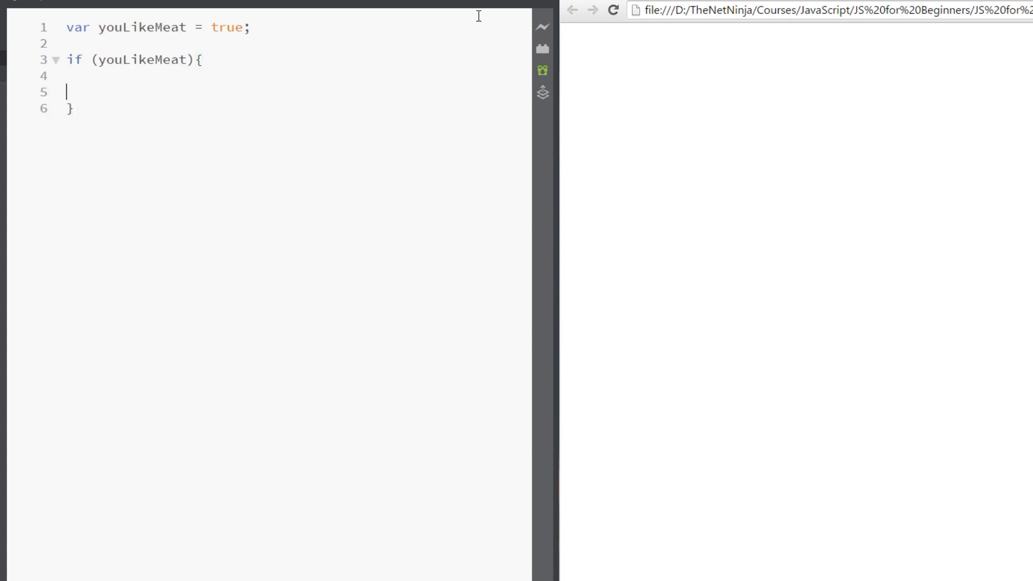
pyautogui.press('Enter')
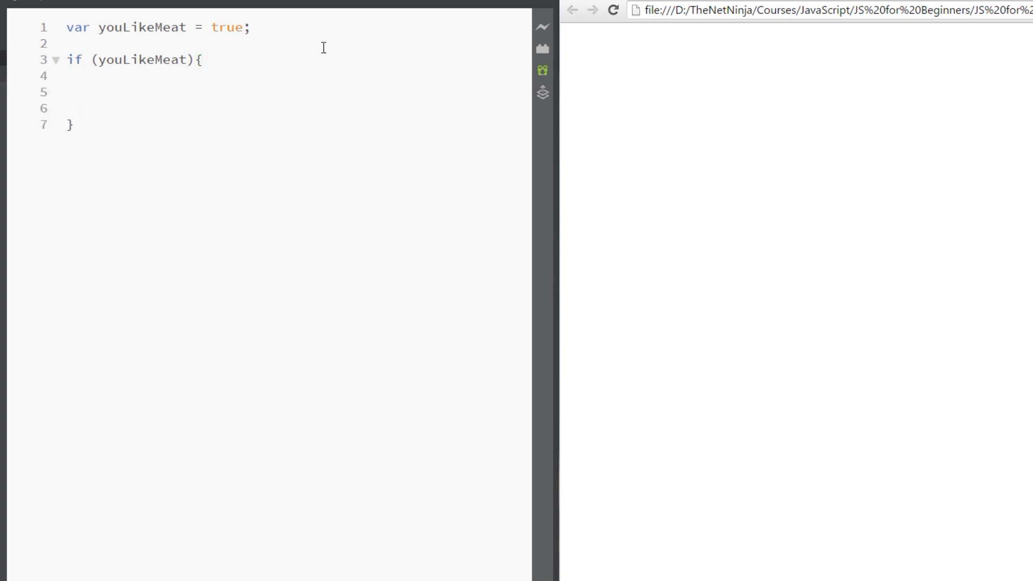
pyautogui.doubleClick(141, 59)
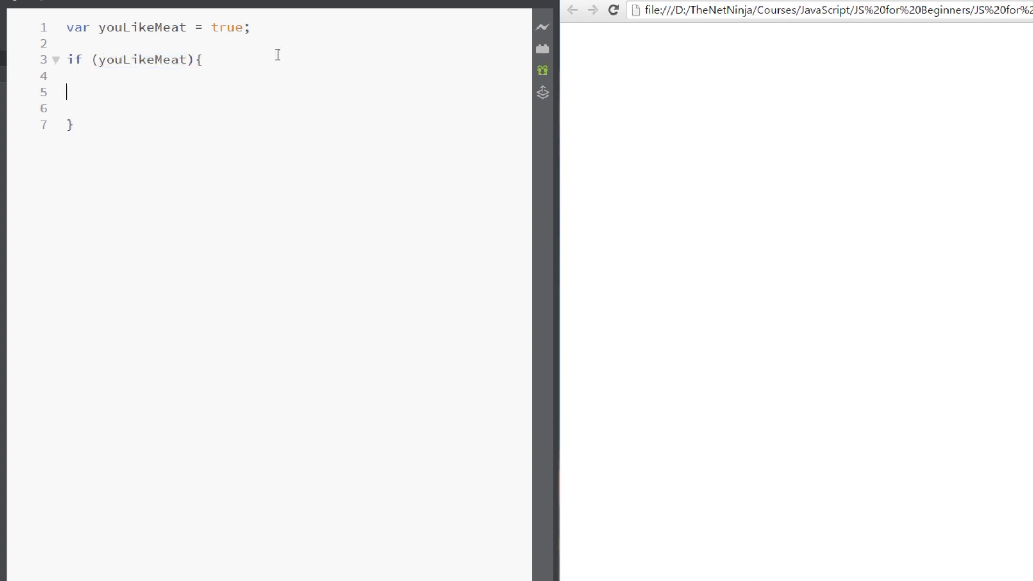
pyautogui.click(190, 59)
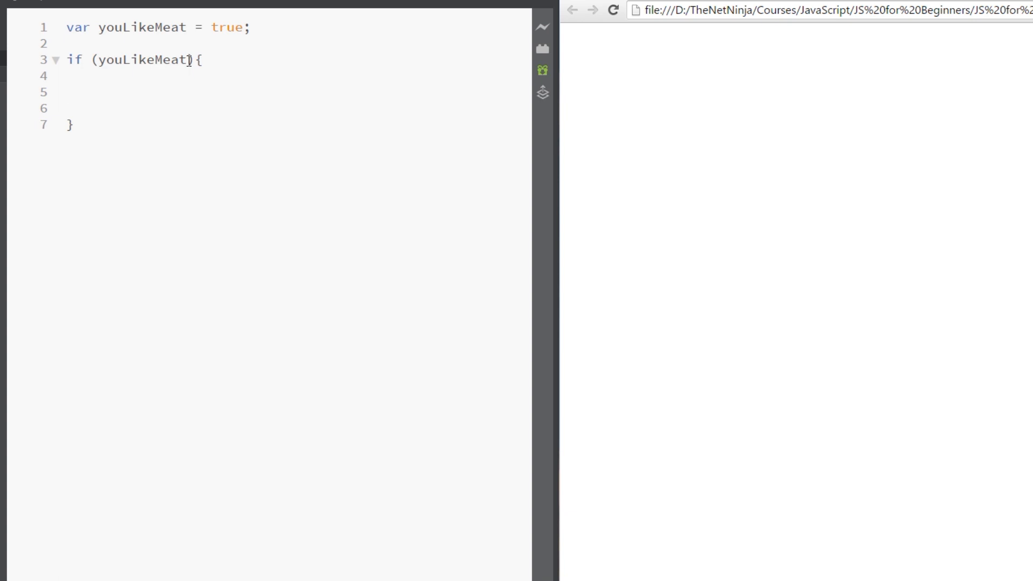
pyautogui.doubleClick(143, 59)
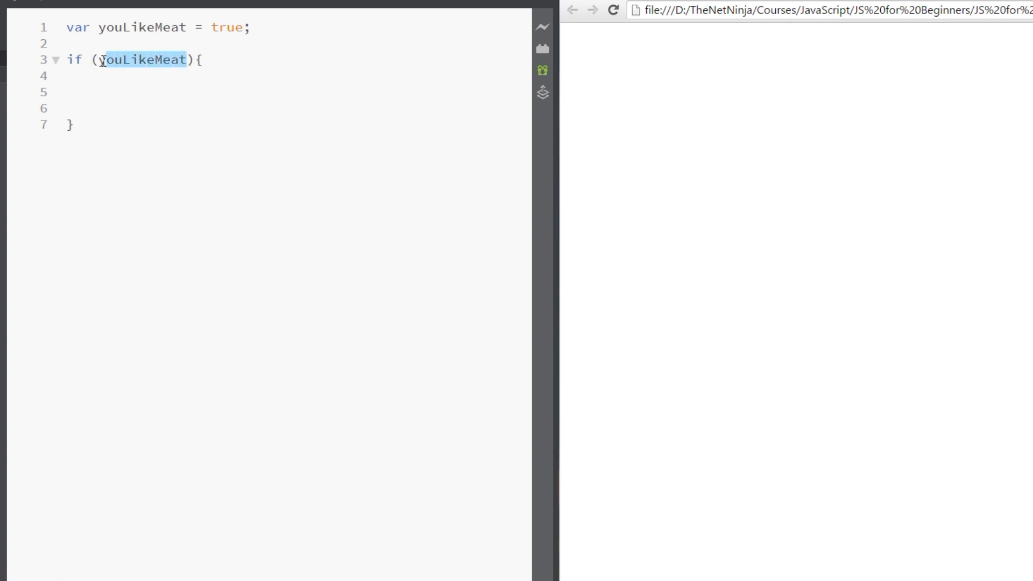
pyautogui.click(141, 91)
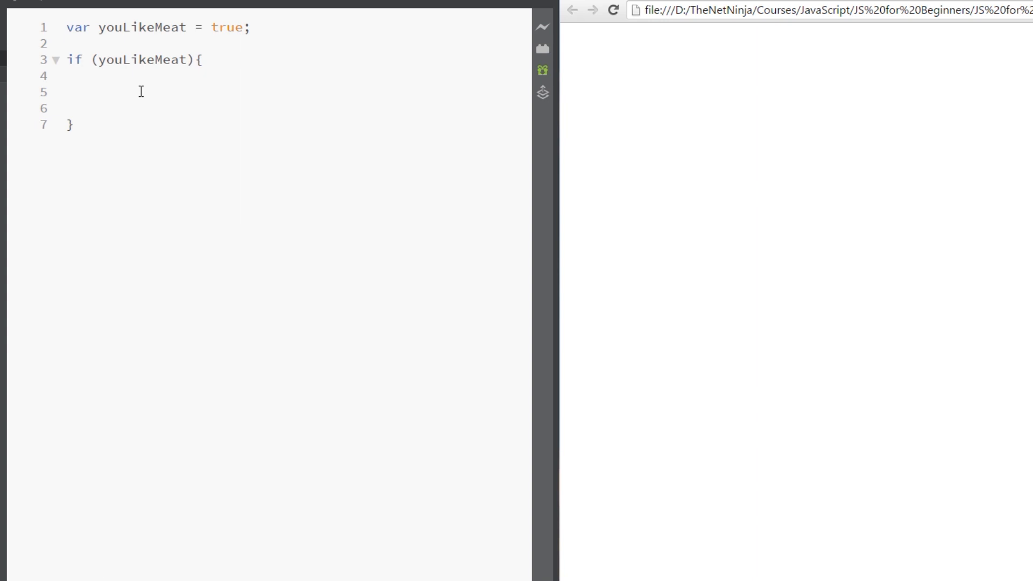
pyautogui.moveTo(112, 90)
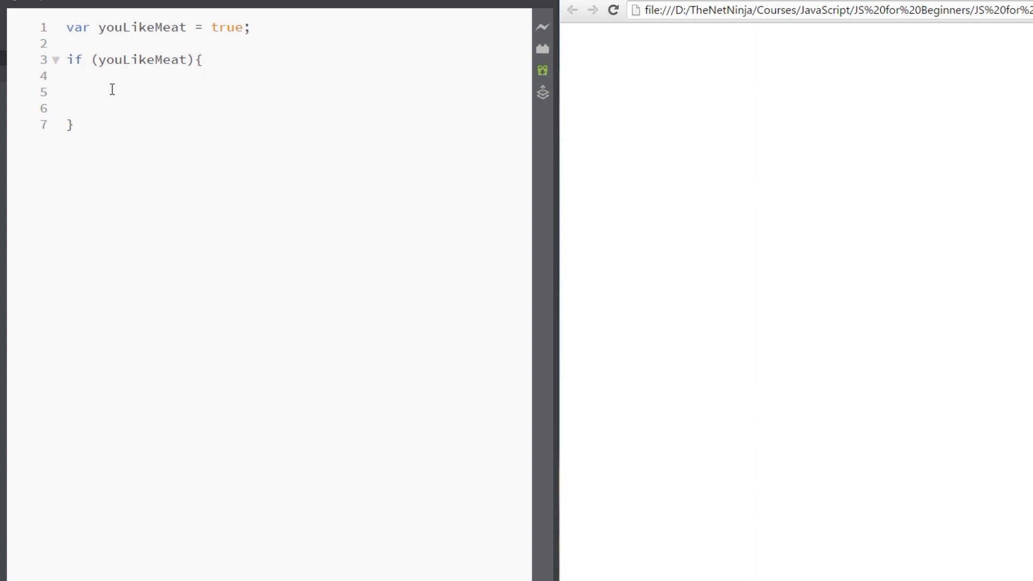
pyautogui.click(99, 90)
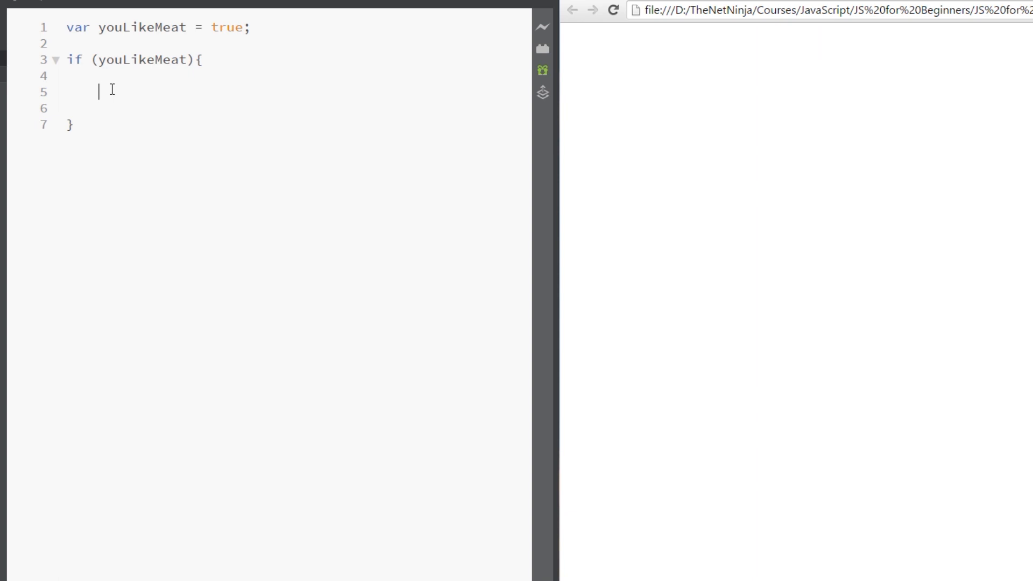
# Step: Write document.write("Here is the meaty menu..."); inside the if block
pyautogui.write('document.write(')
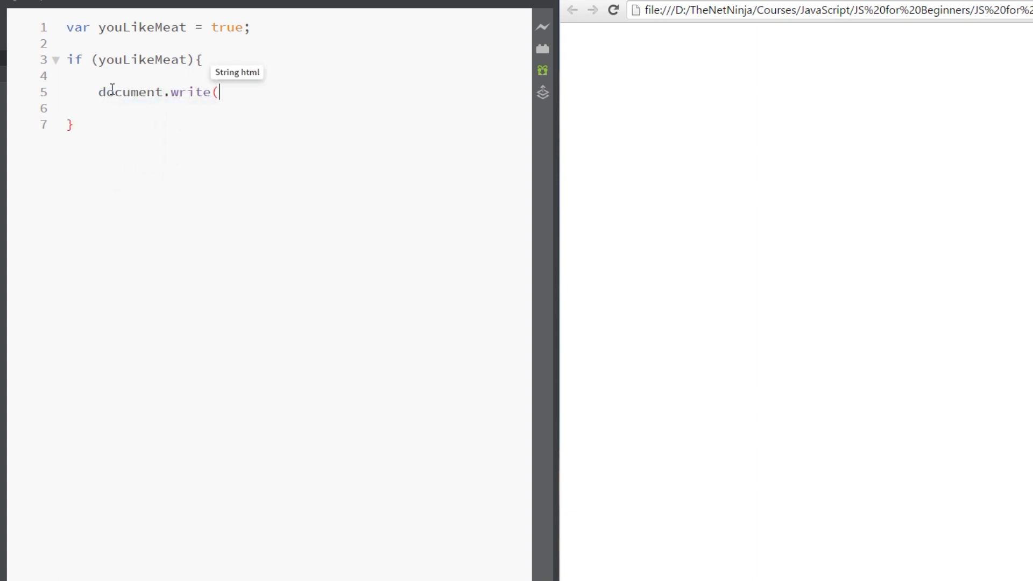
pyautogui.write('"")')
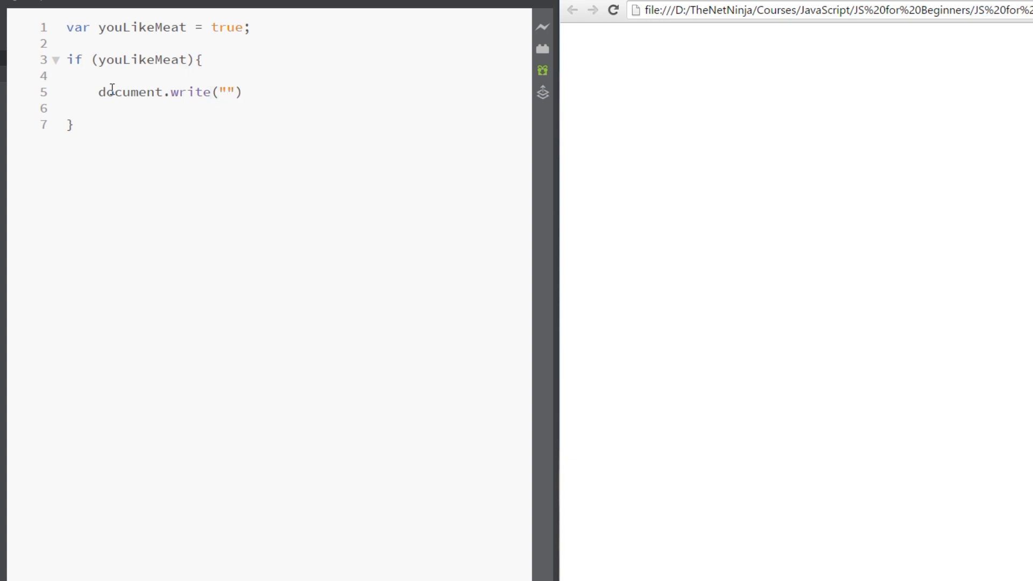
pyautogui.write('Here is')
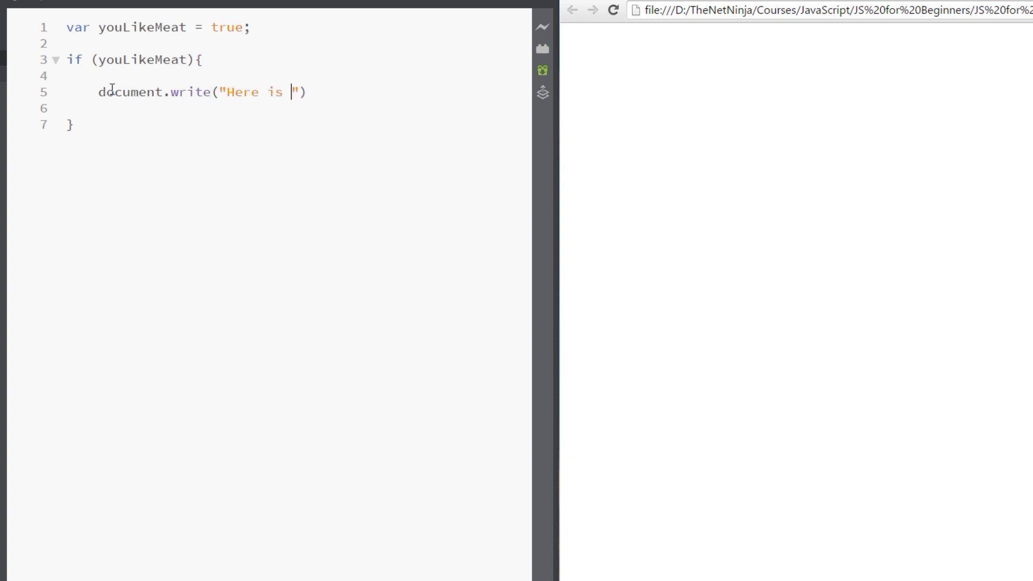
pyautogui.write('the mean')
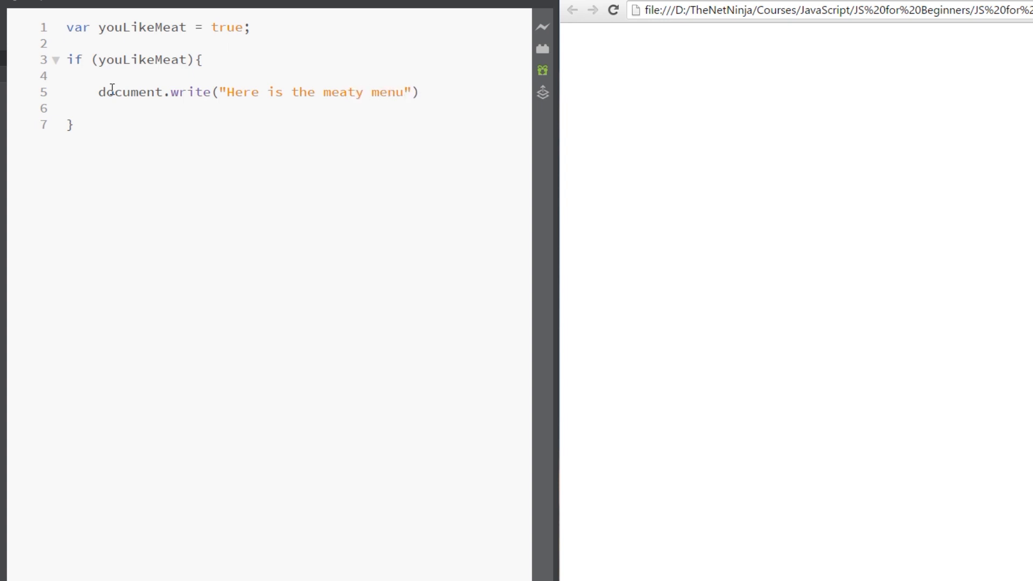
pyautogui.write('...')
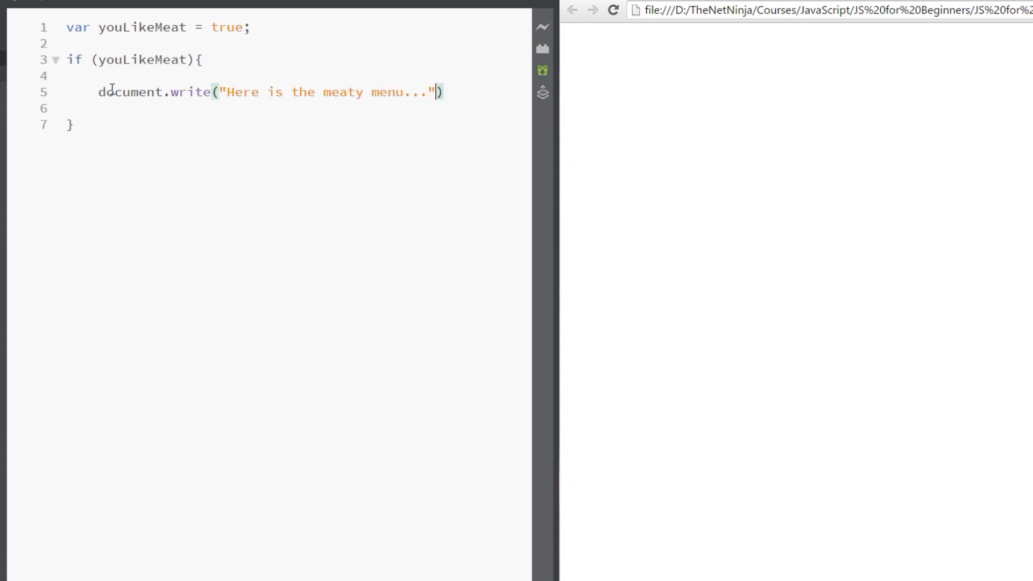
pyautogui.write(';')
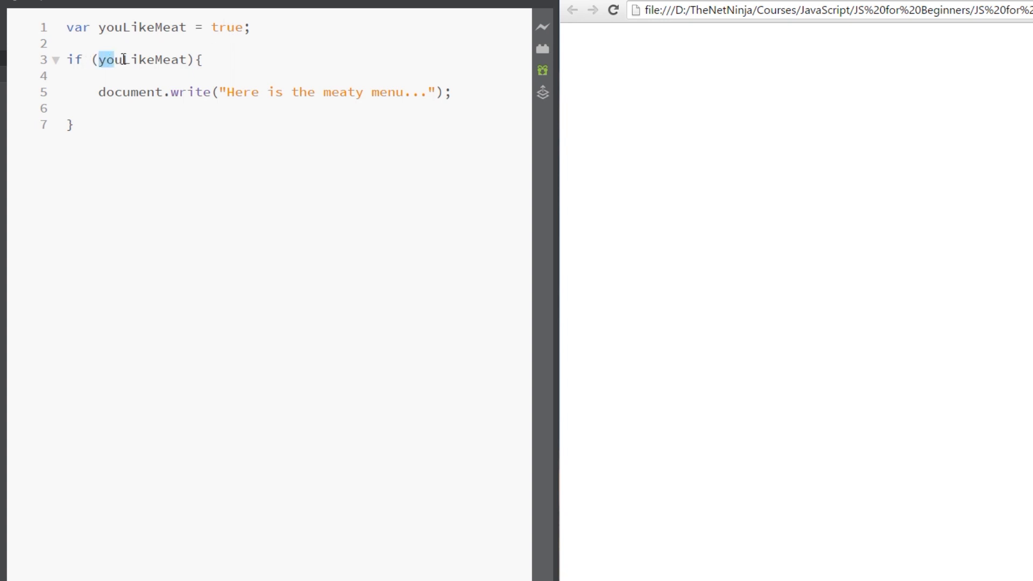
pyautogui.doubleClick(142, 59)
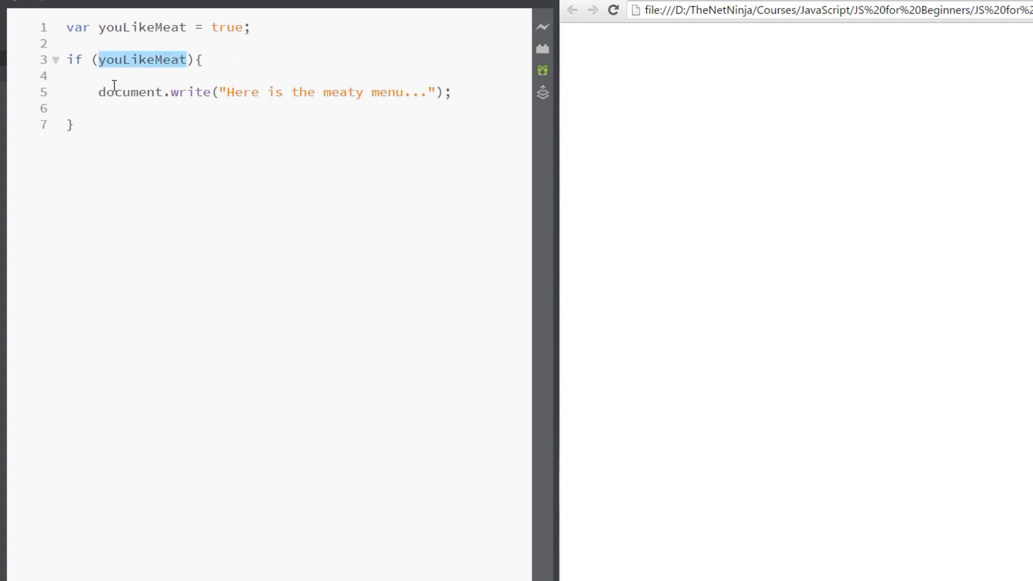
pyautogui.tripleClick(264, 91)
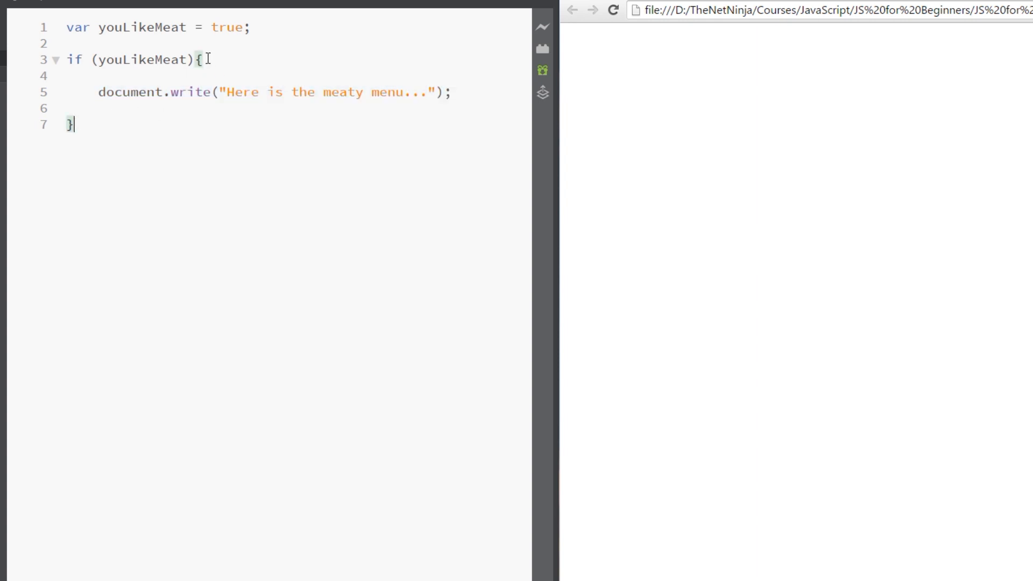
pyautogui.moveTo(173, 110)
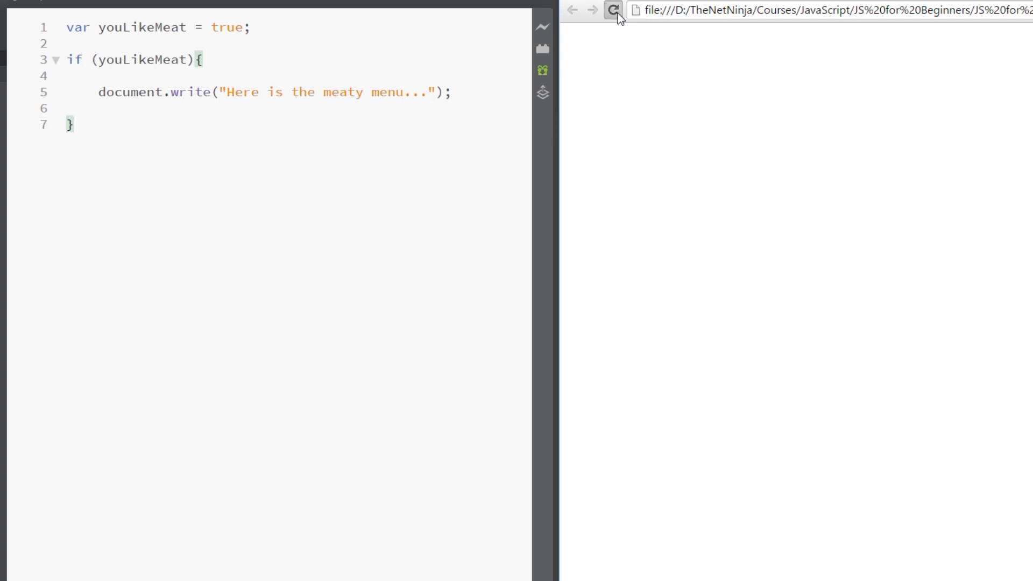
# Step: Reload Chrome, change youLikeMeat to false, and reload again to see a blank page
pyautogui.click(612, 9)
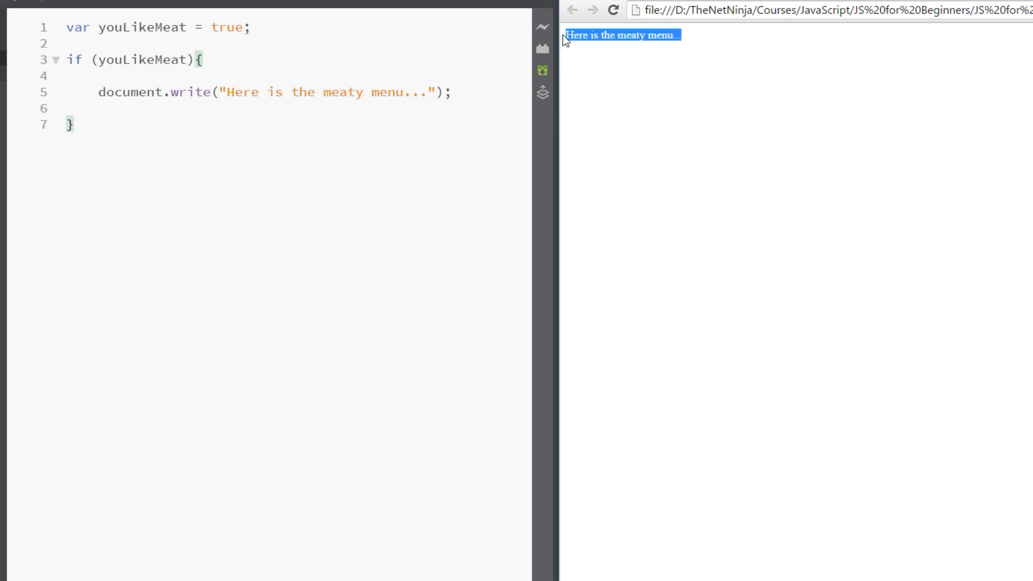
pyautogui.moveTo(170, 64)
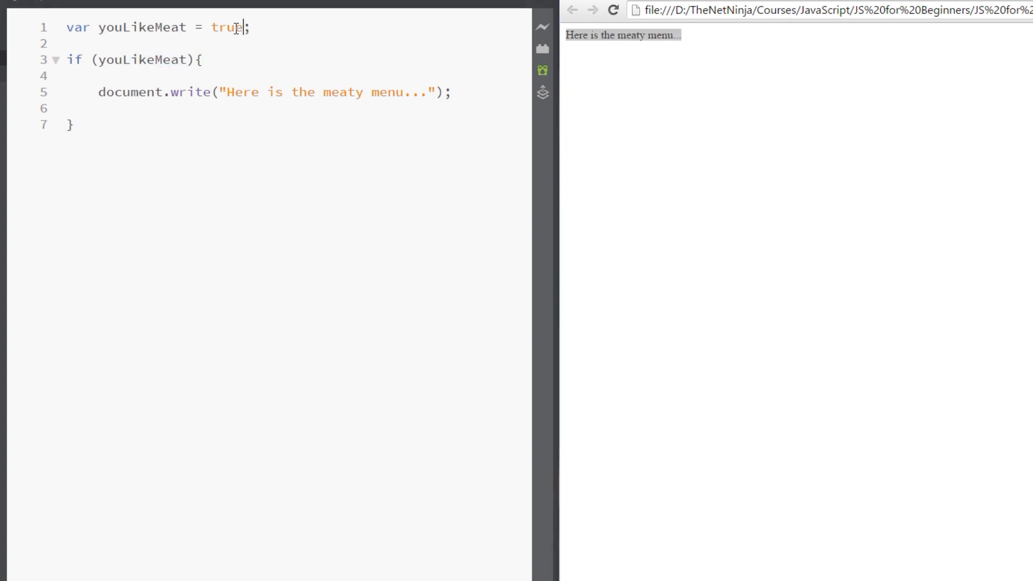
pyautogui.write('false')
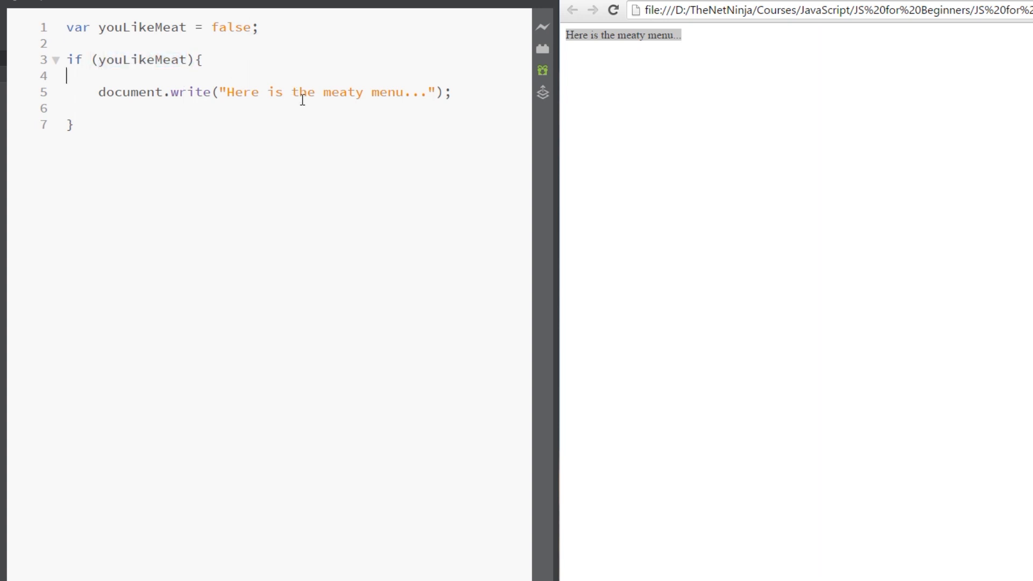
pyautogui.click(612, 11)
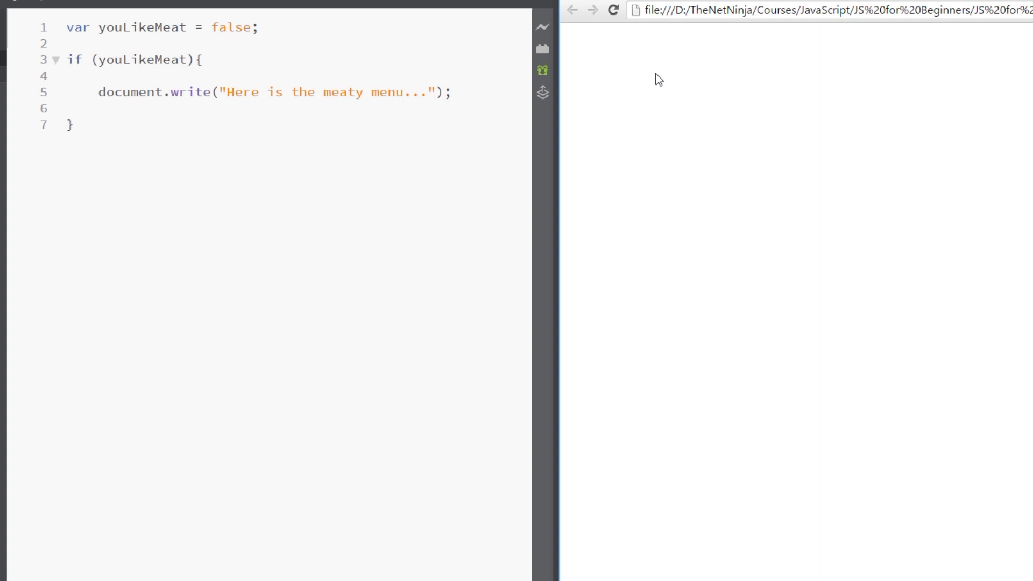
pyautogui.click(450, 92)
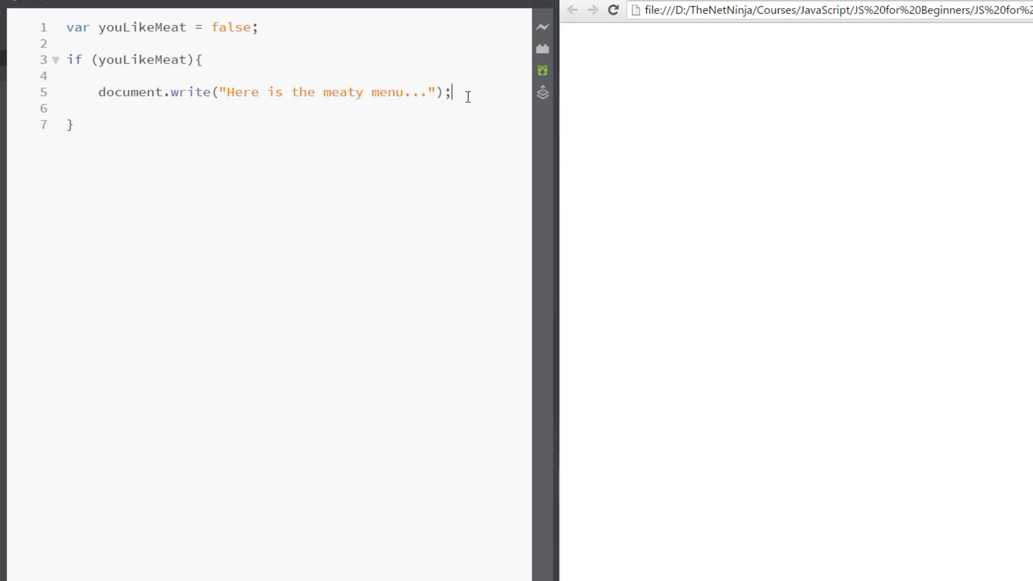
pyautogui.doubleClick(141, 59)
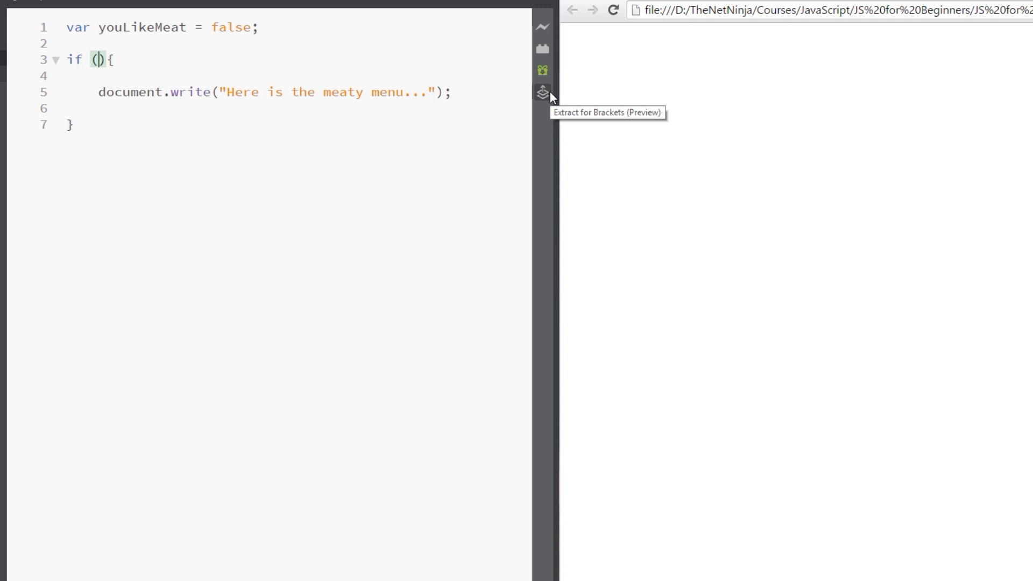
# Step: Test 7 > 5 printing 'this expression is true', then 7 < 5, reloading Chrome each time
pyautogui.write('7 >')
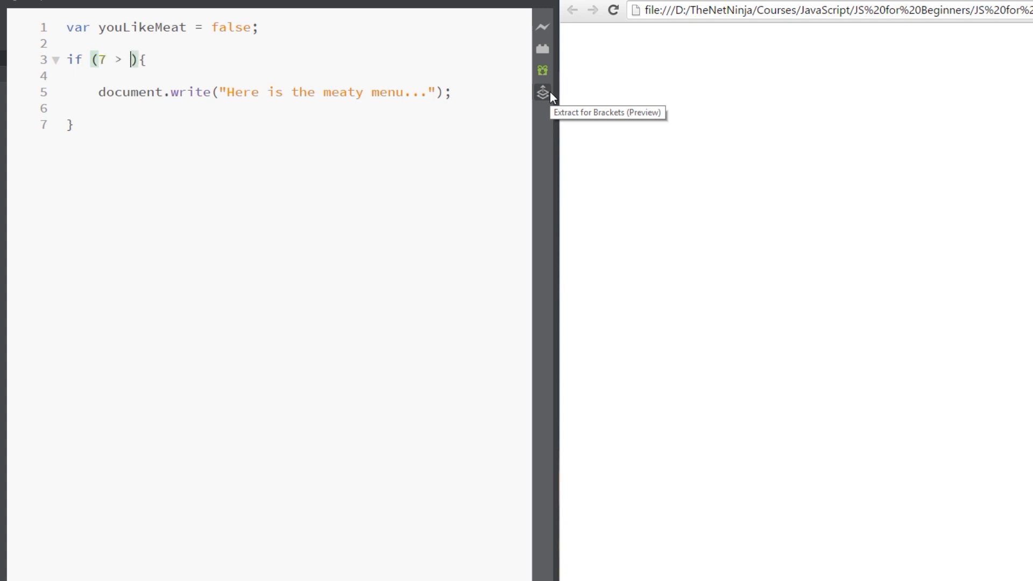
pyautogui.write('5')
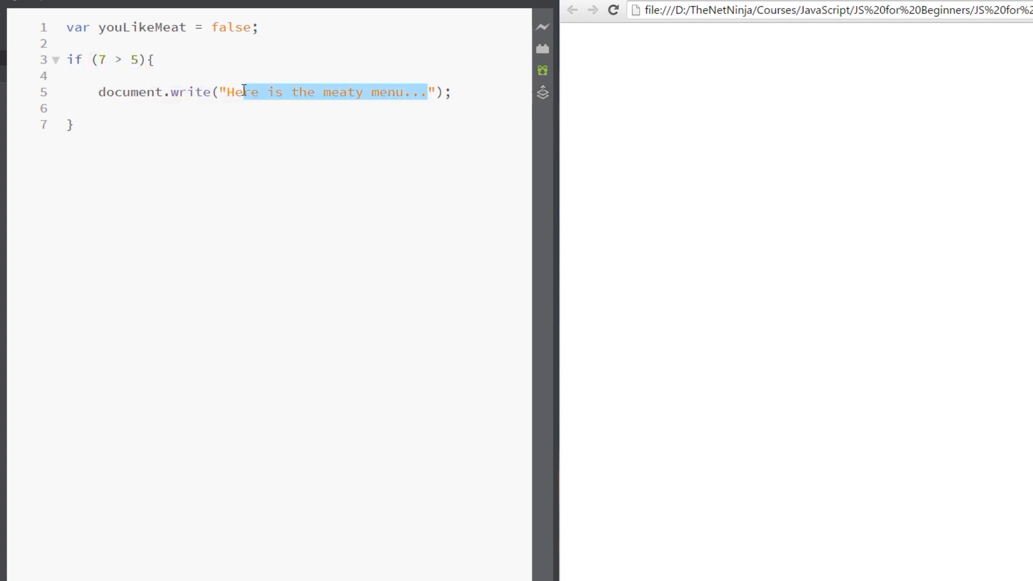
pyautogui.write('this ex')
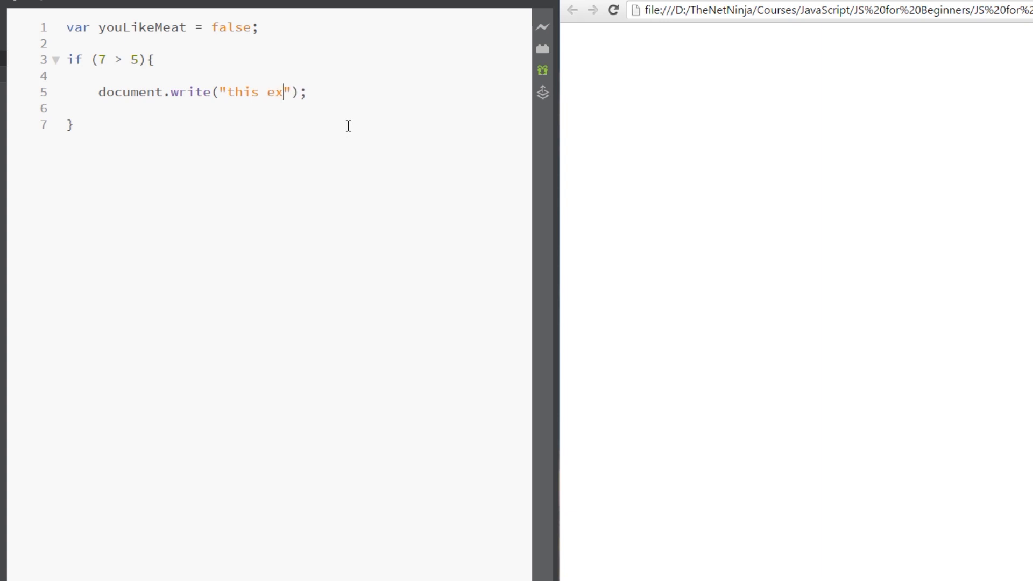
pyautogui.write('pression is t')
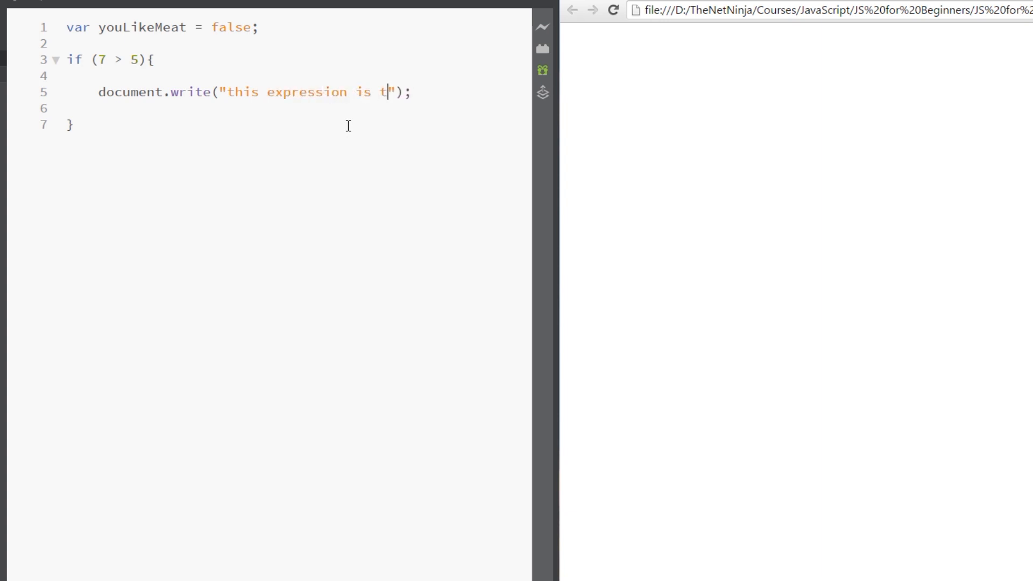
pyautogui.write('rue')
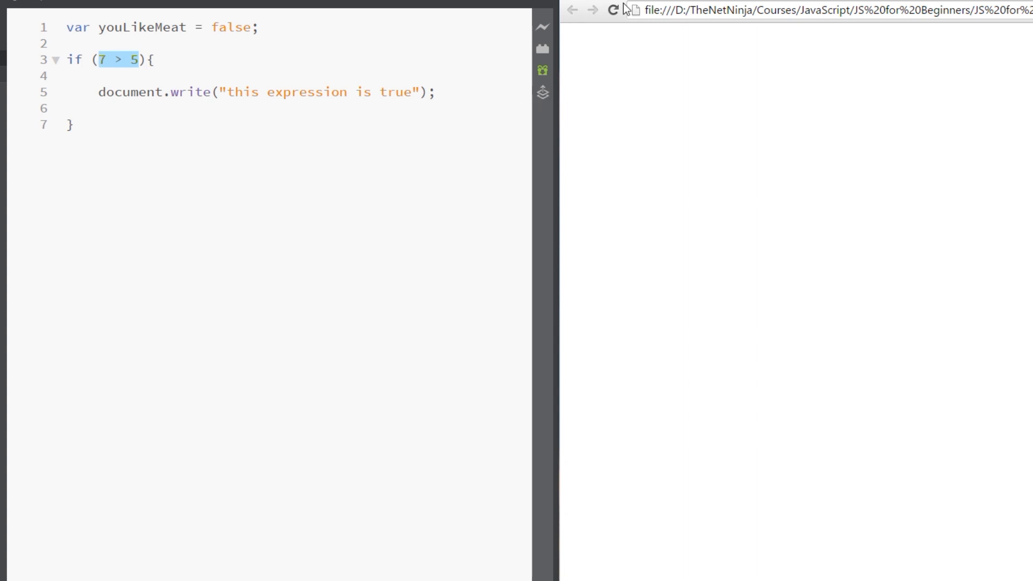
pyautogui.click(612, 9)
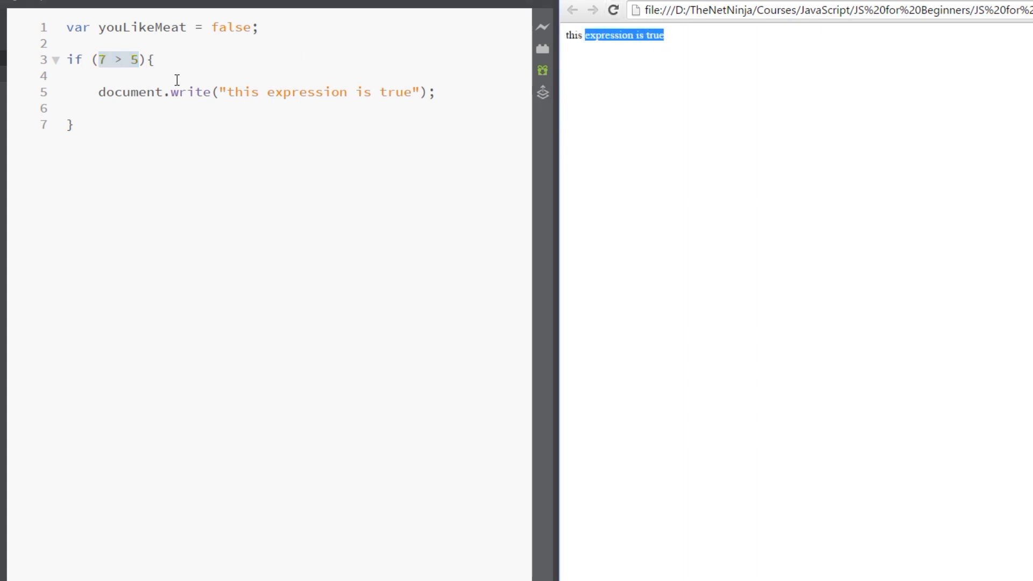
pyautogui.write('<')
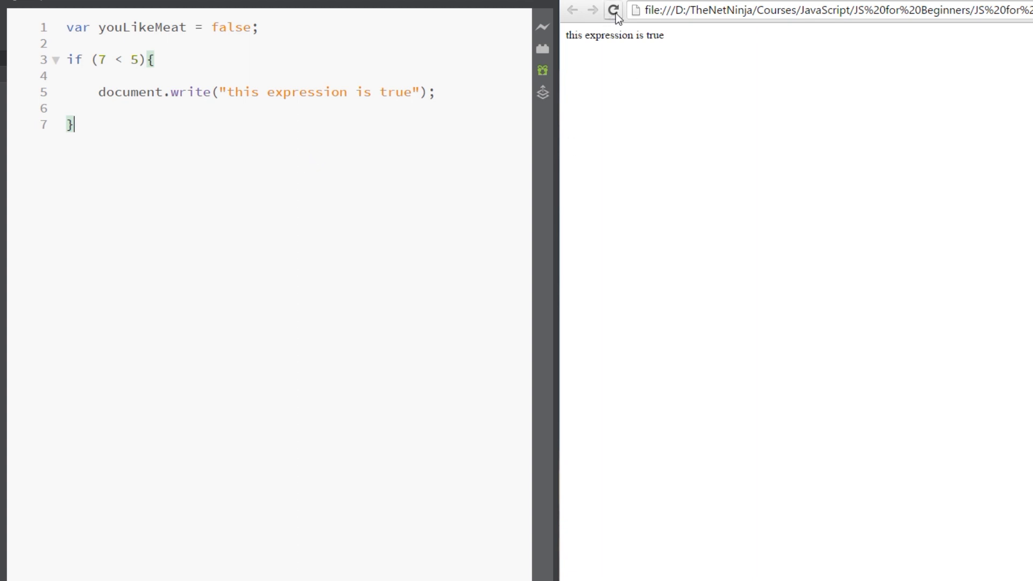
pyautogui.click(613, 11)
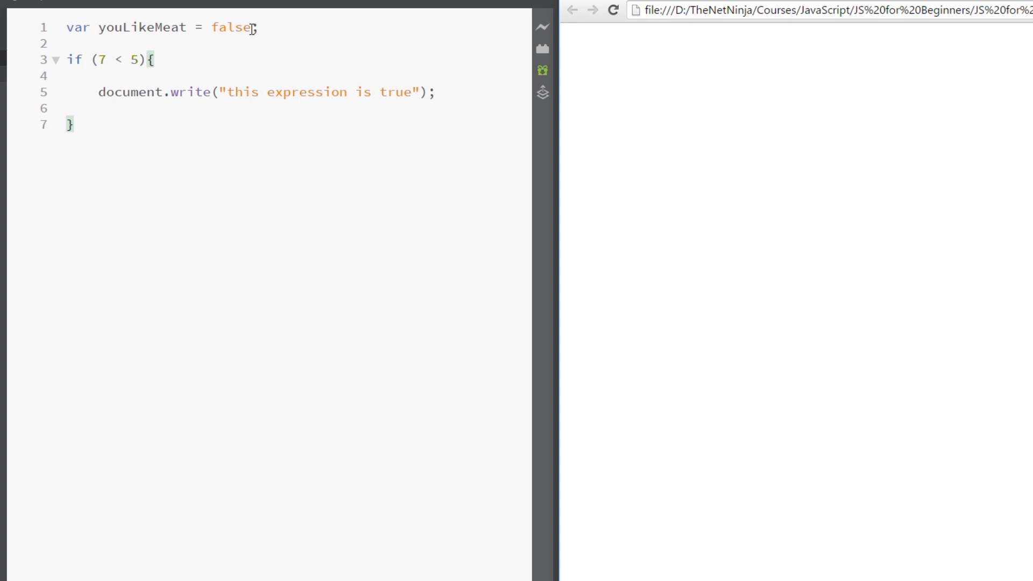
# Step: Declare var myNum = 10; on line 2
pyautogui.write('var')
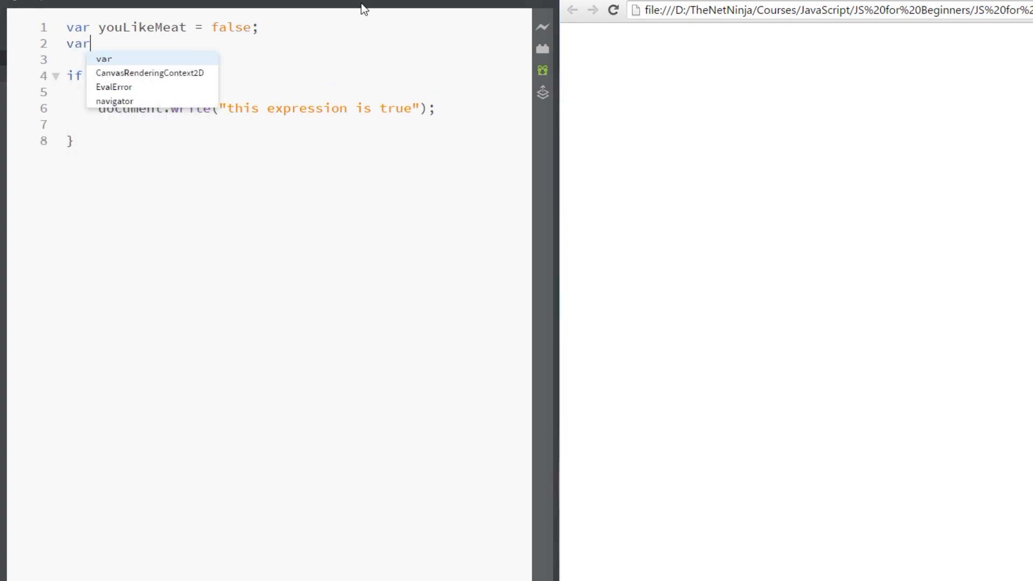
pyautogui.write('myNum')
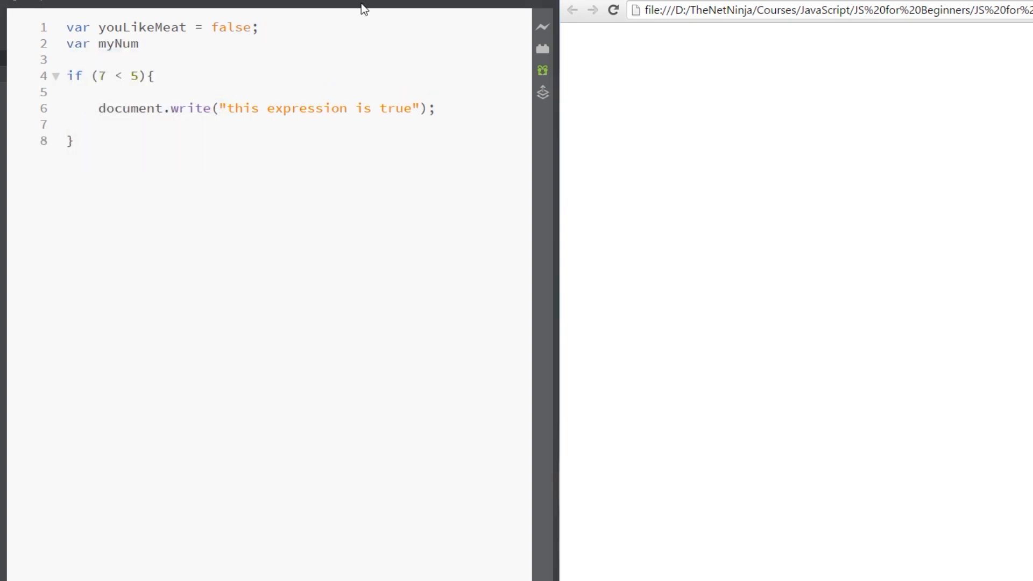
pyautogui.write('= 10')
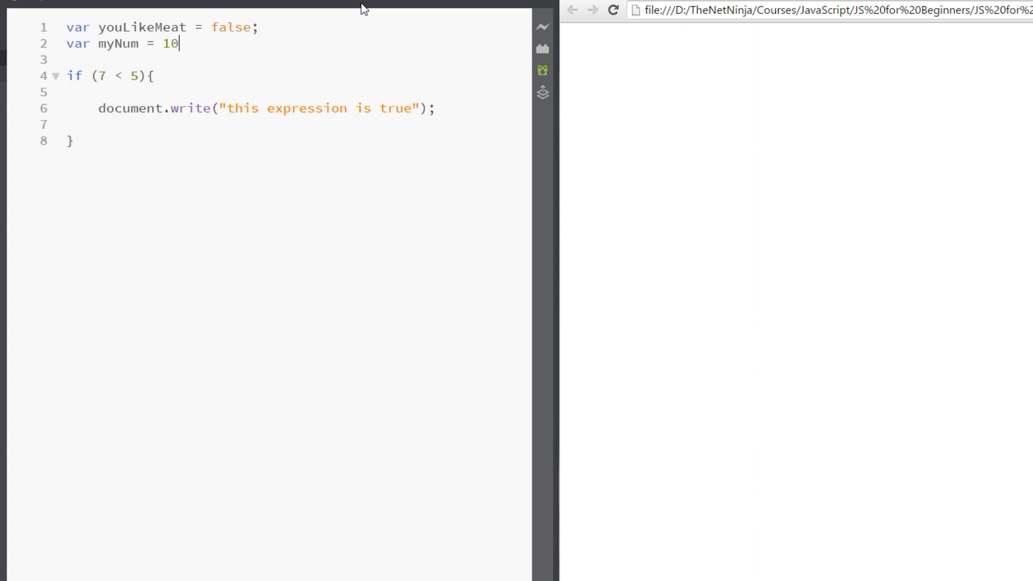
pyautogui.write(';')
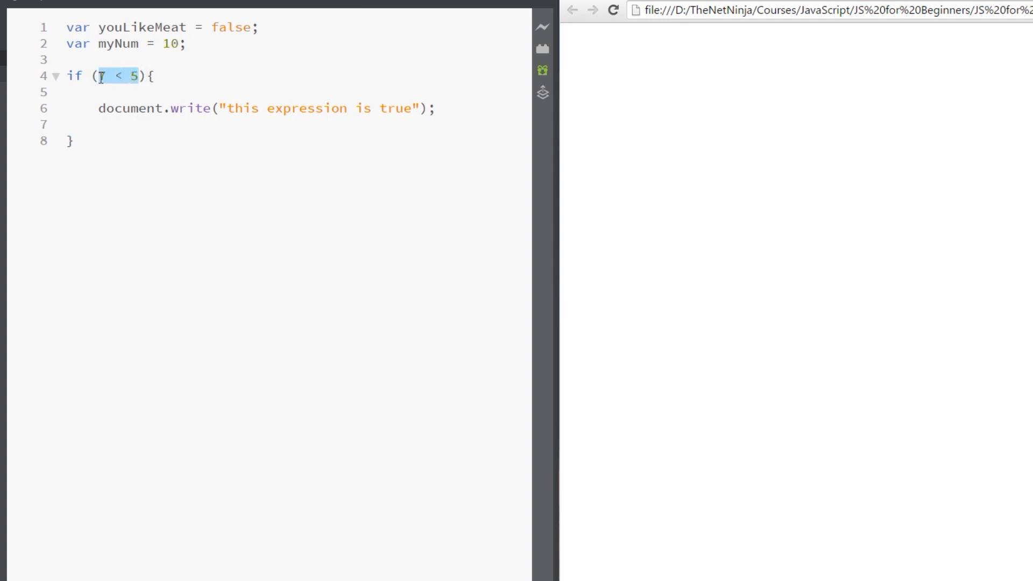
# Step: Test myNum > 9 with message 'myNum is greater than 10' and reload Chrome
pyautogui.write('myNum')
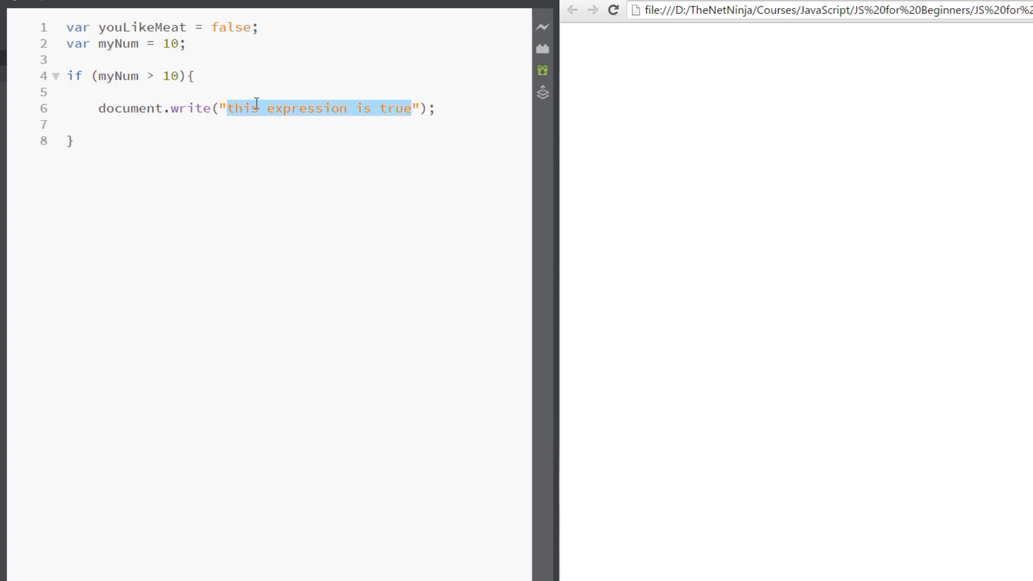
pyautogui.write('myNum");')
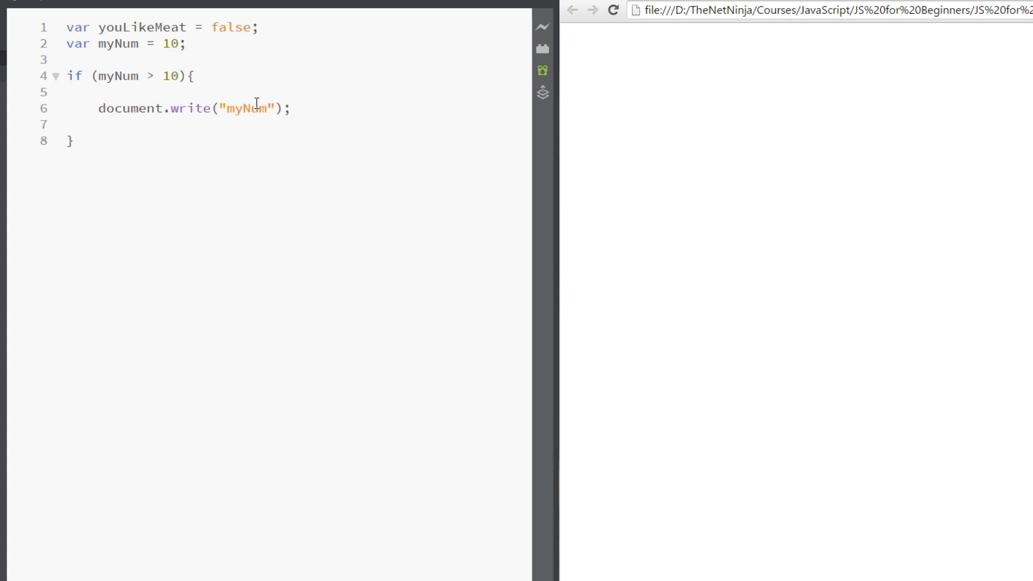
pyautogui.write('is greate')
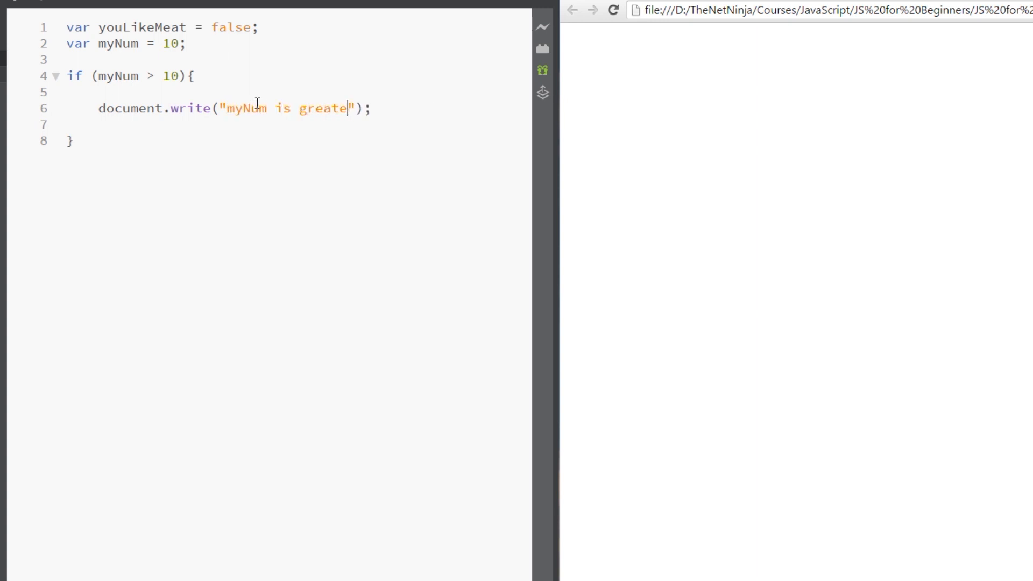
pyautogui.write('r than 10')
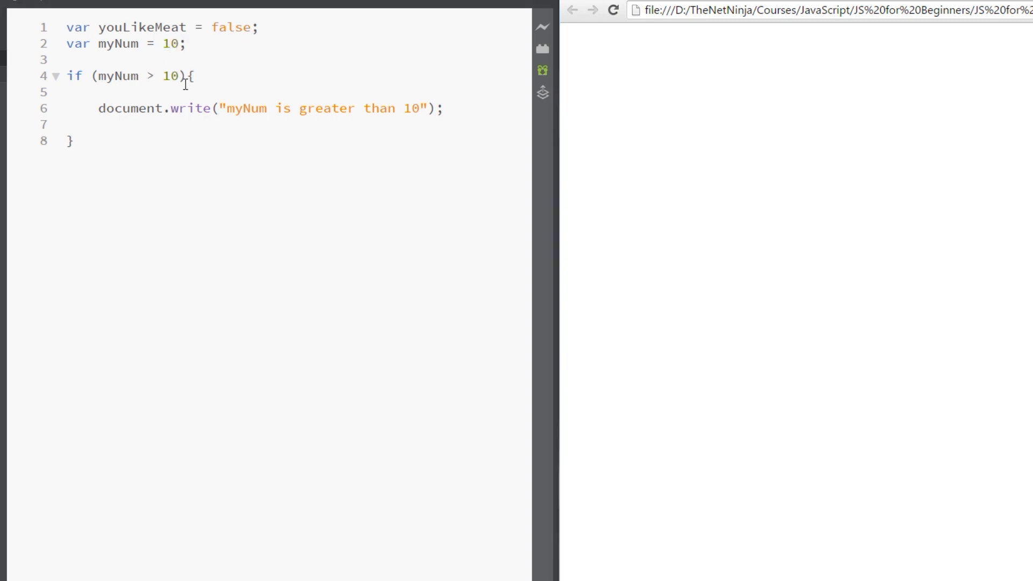
pyautogui.press('Backspace')
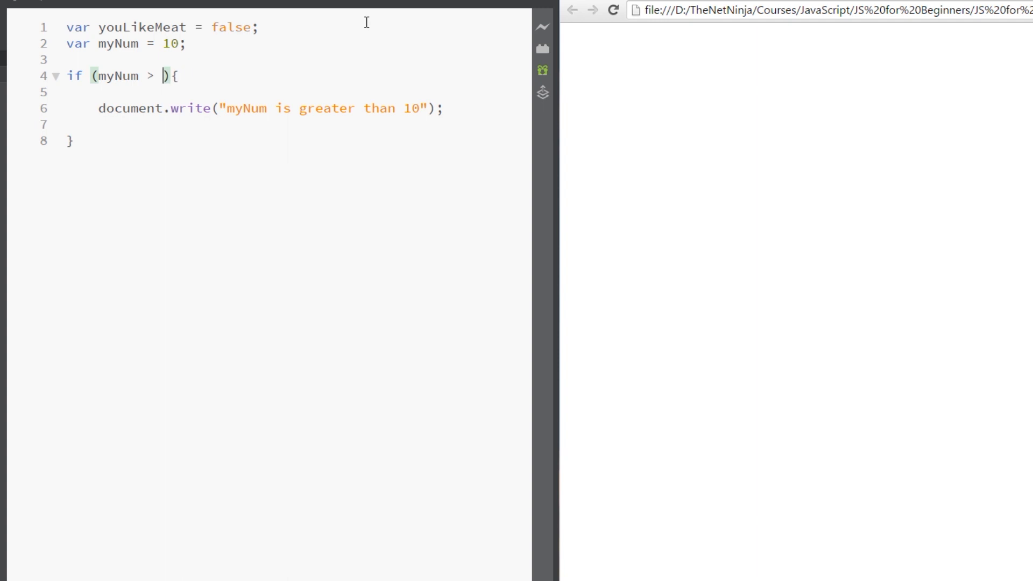
pyautogui.write('9')
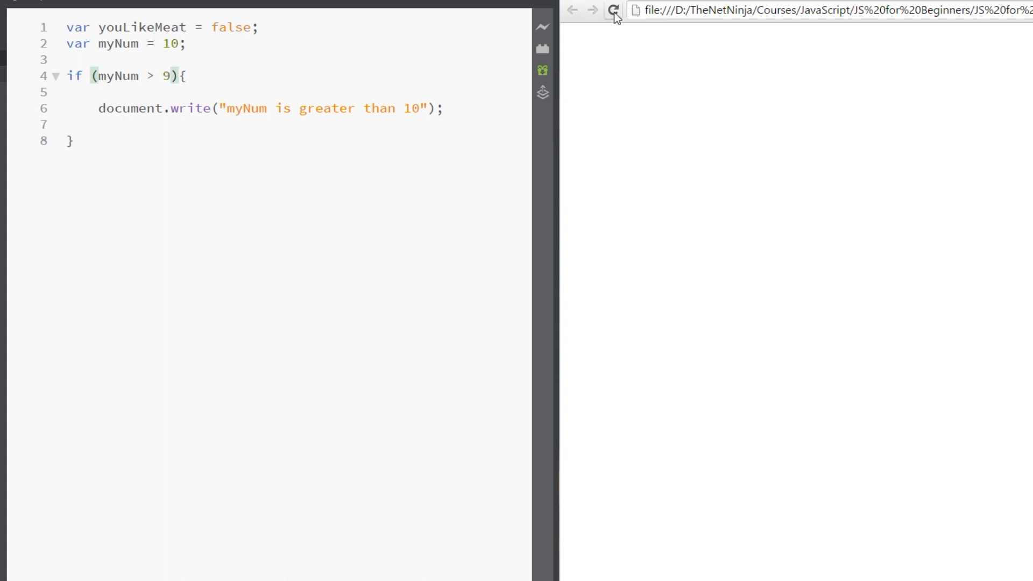
pyautogui.click(613, 9)
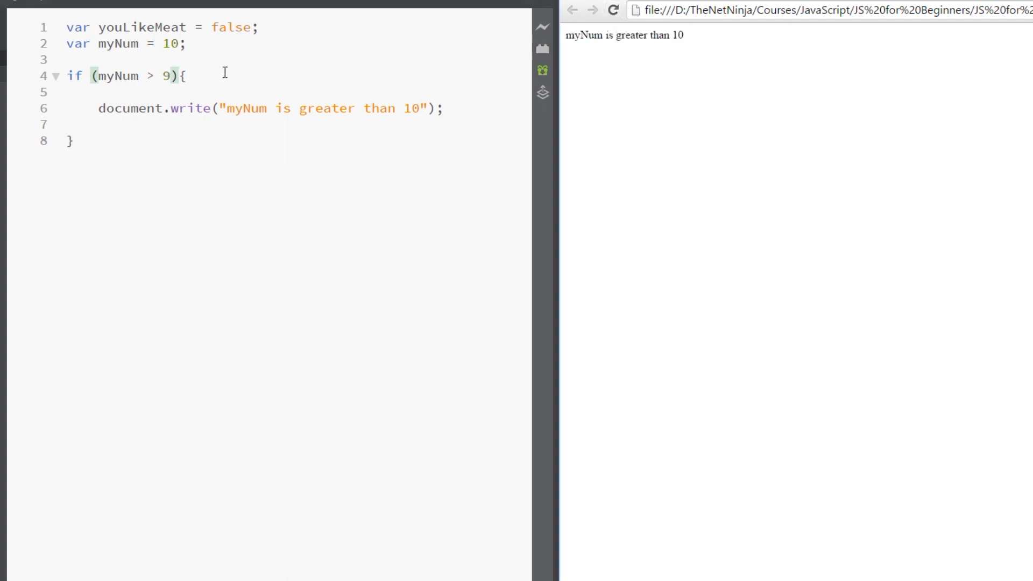
pyautogui.click(170, 75)
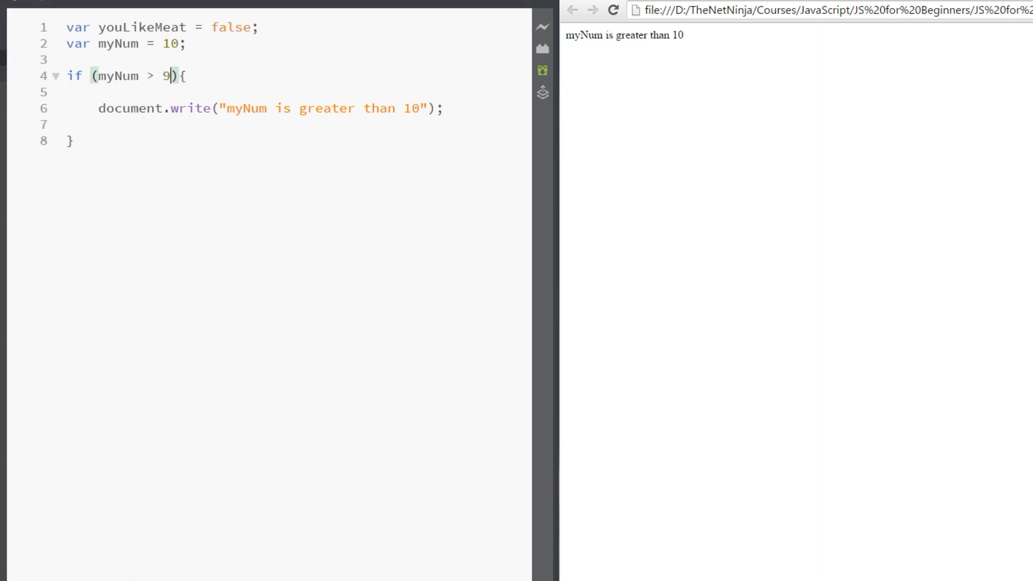
pyautogui.write('10')
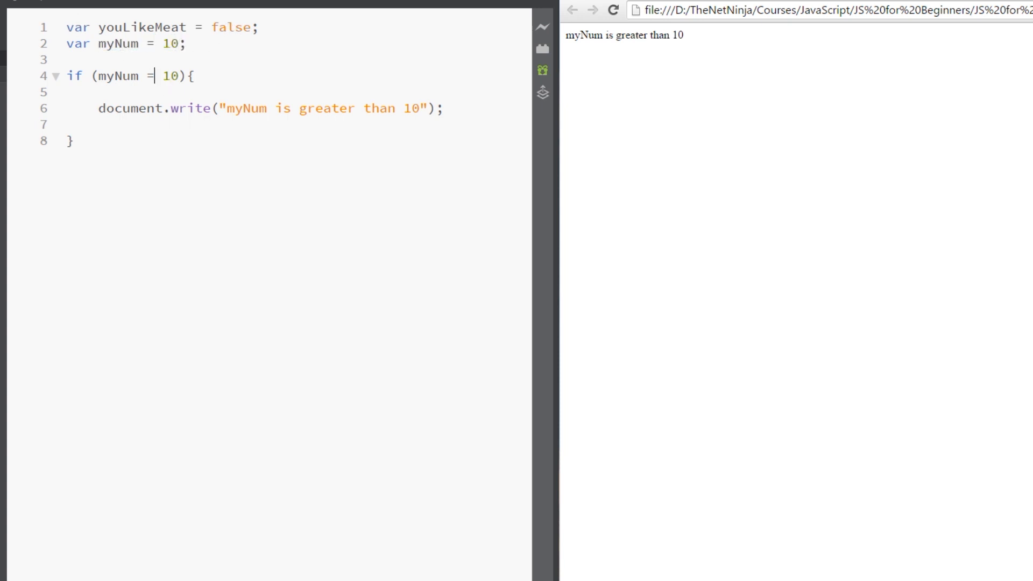
# Step: Test myNum == 10 printing 'myNum is equal to 10', check Chrome, then set myNum to 8
pyautogui.write('=')
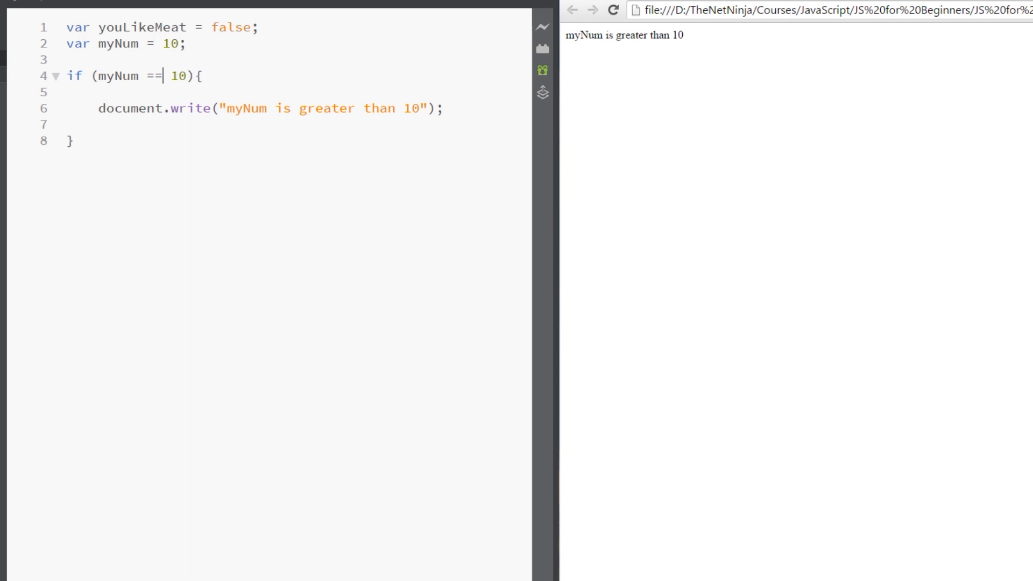
pyautogui.moveTo(352, 59)
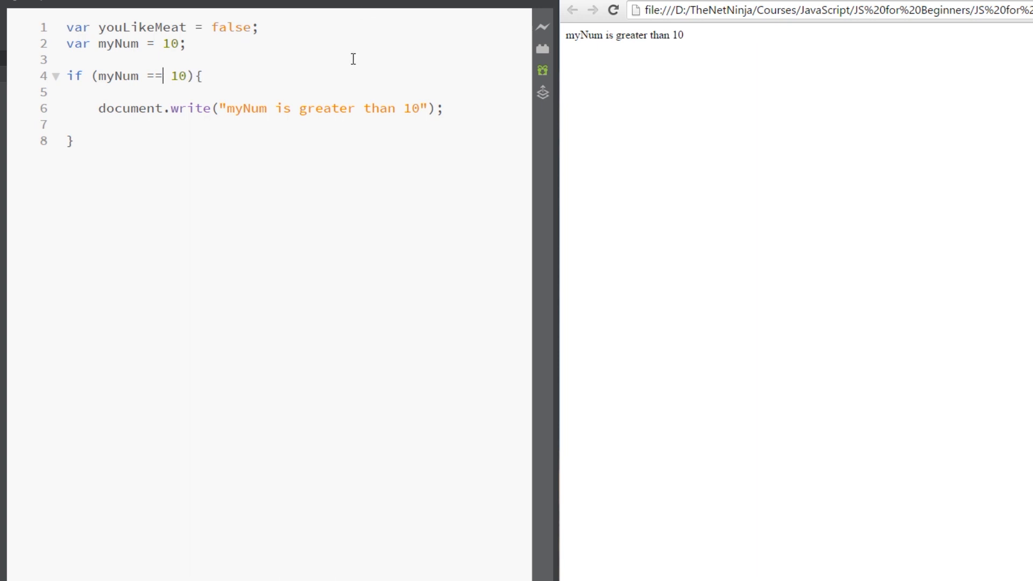
pyautogui.moveTo(395, 111)
pyautogui.write('qu')
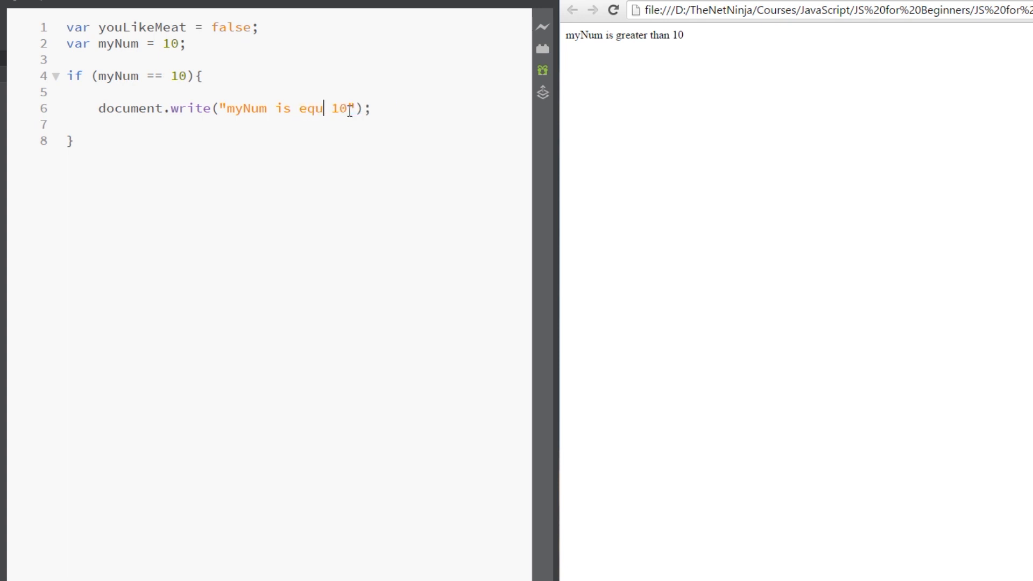
pyautogui.write('al to')
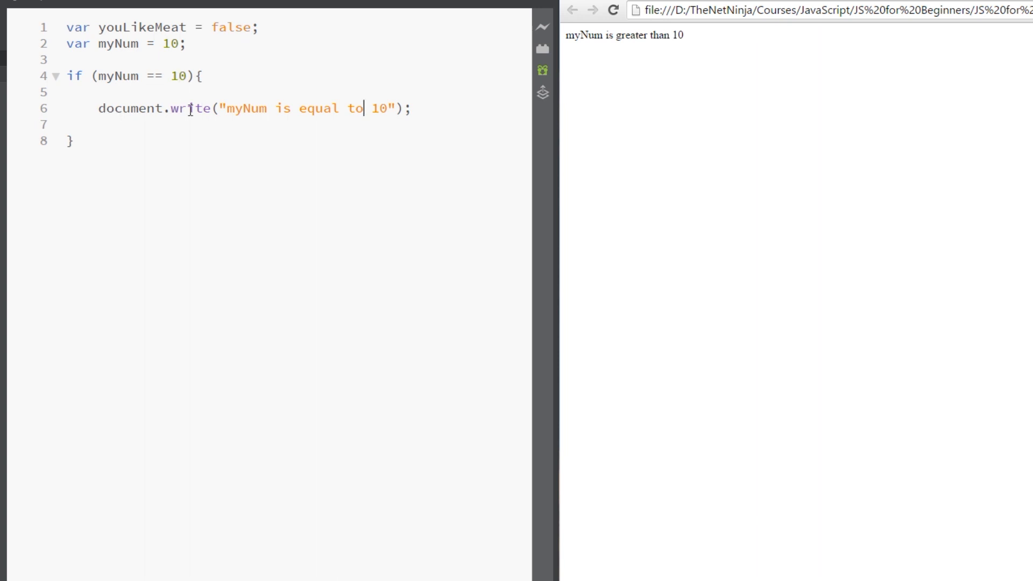
pyautogui.moveTo(227, 108); pyautogui.dragTo(388, 108)
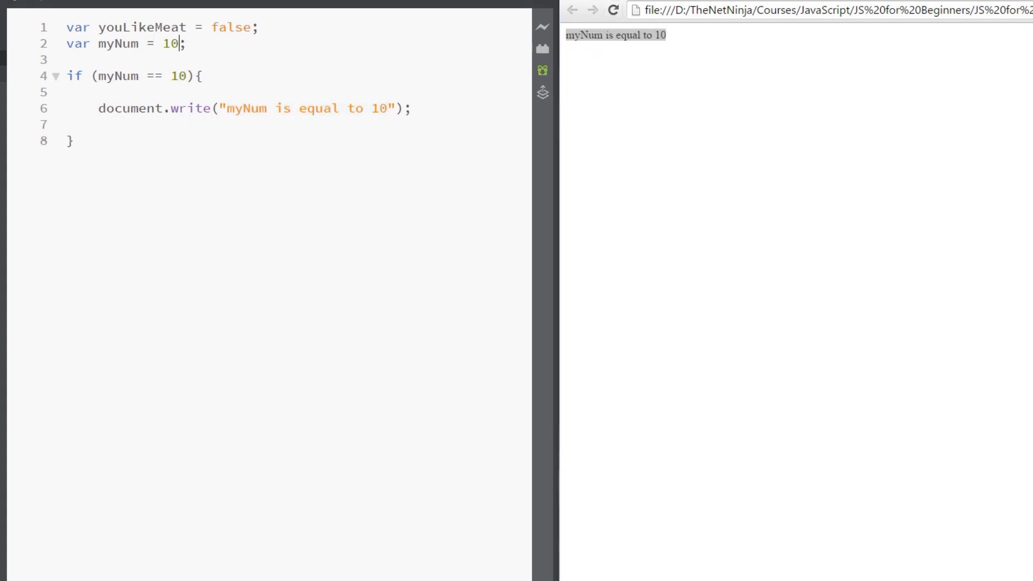
pyautogui.write('8')
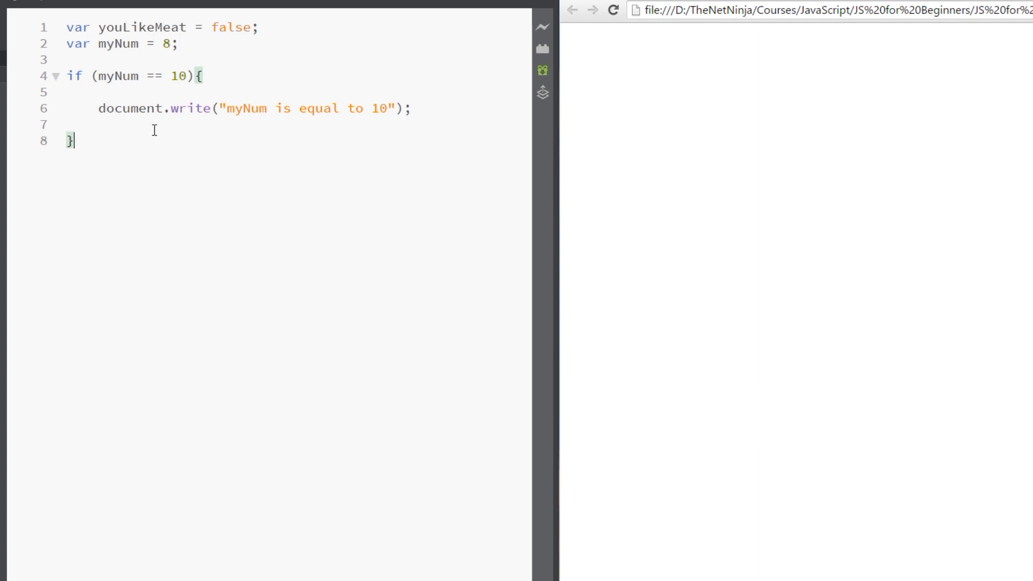
# Step: Add an else block writing 'myNum is not equal to 10' and reload Chrome to see it
pyautogui.write('else{}')
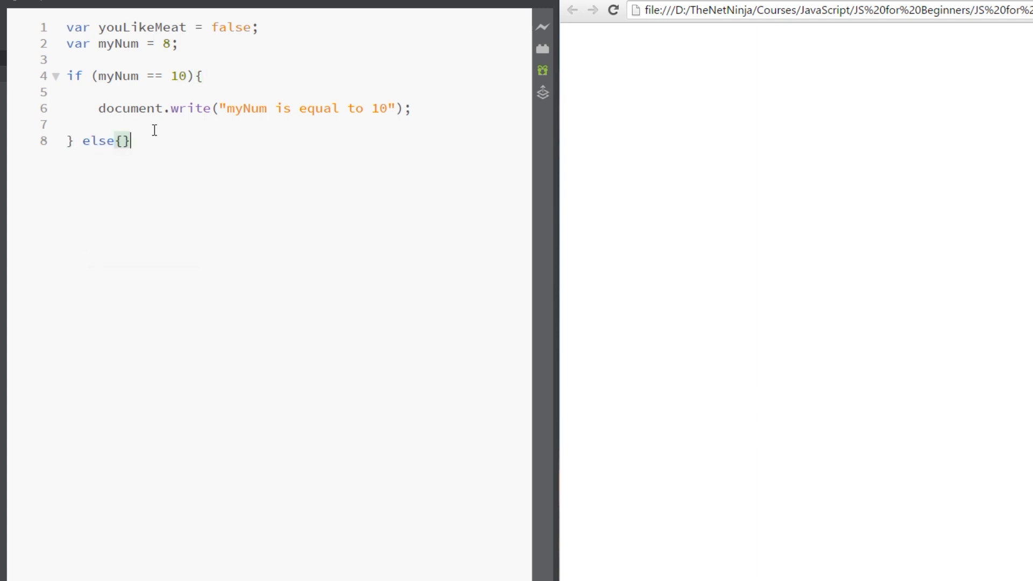
pyautogui.press('Enter')
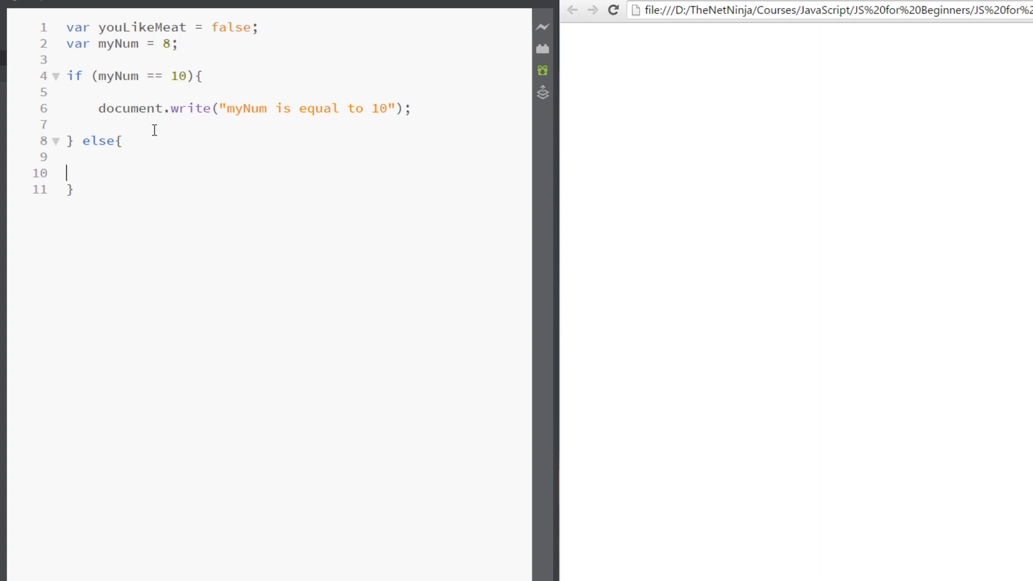
pyautogui.moveTo(205, 143)
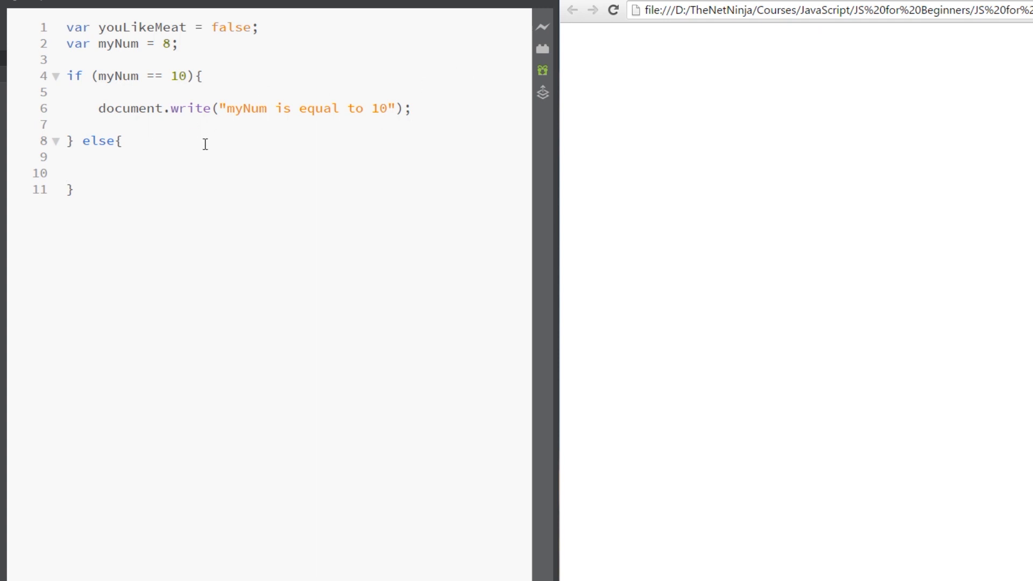
pyautogui.click(72, 76)
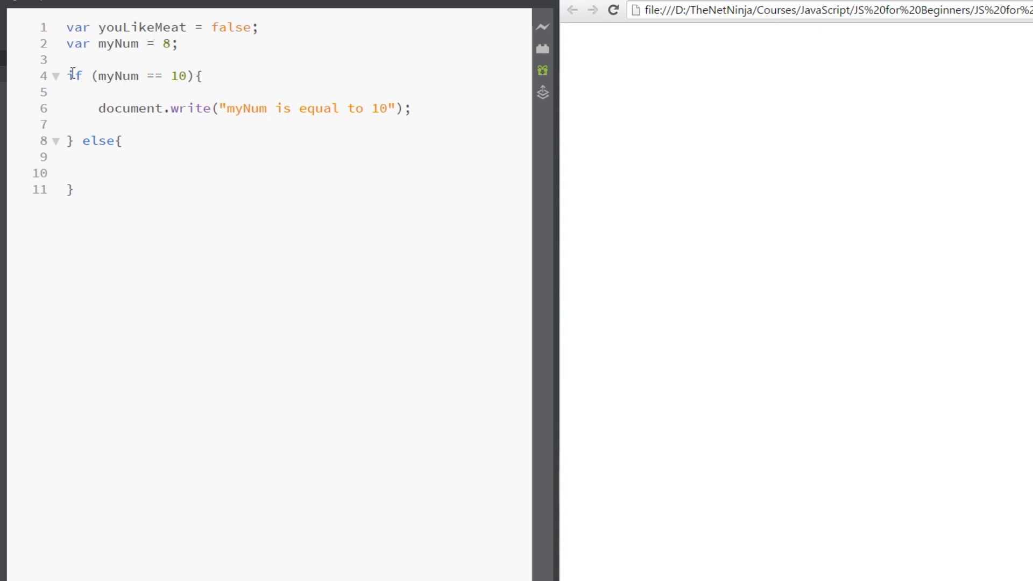
pyautogui.doubleClick(117, 76)
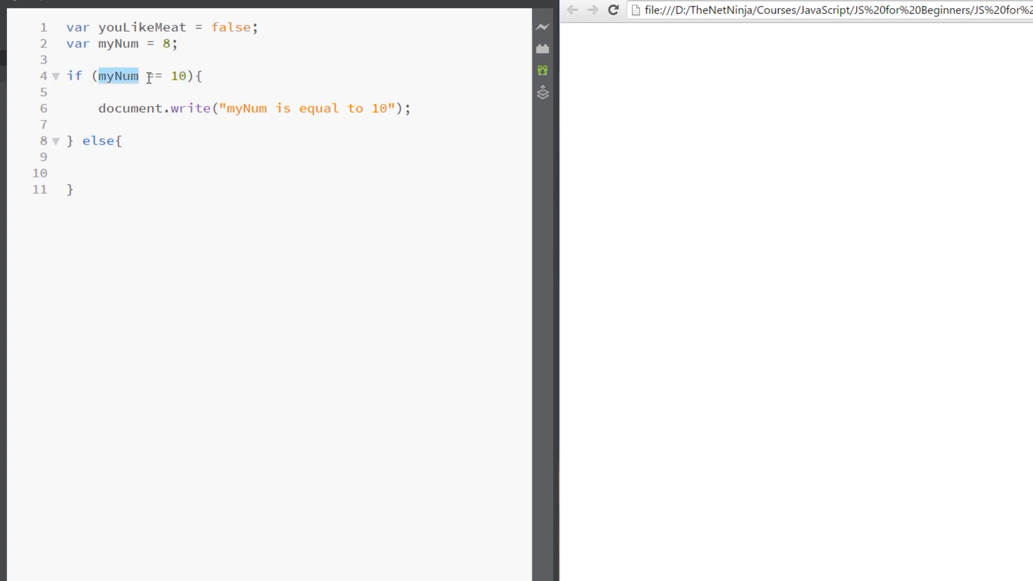
pyautogui.write('=')
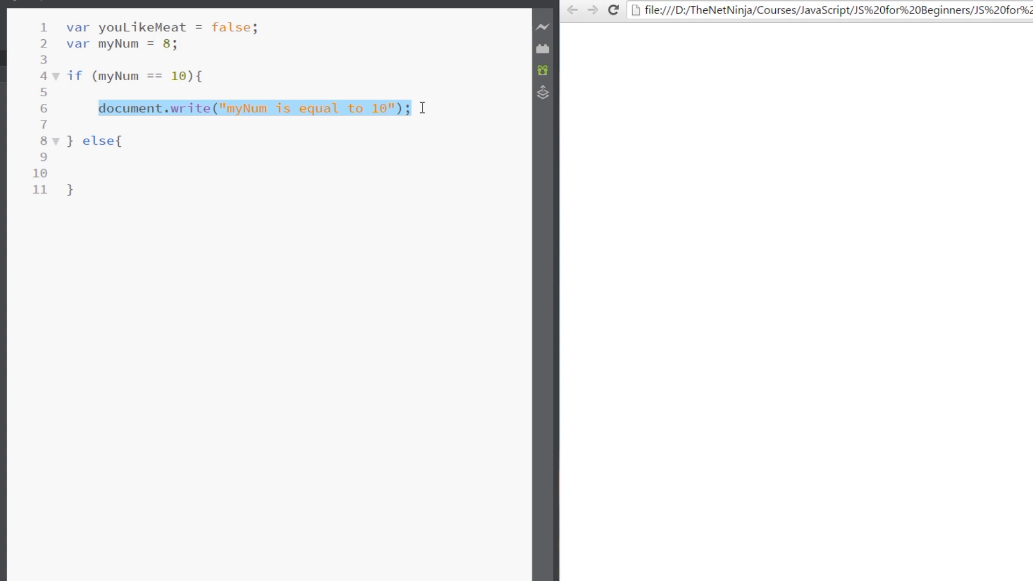
pyautogui.click(79, 76)
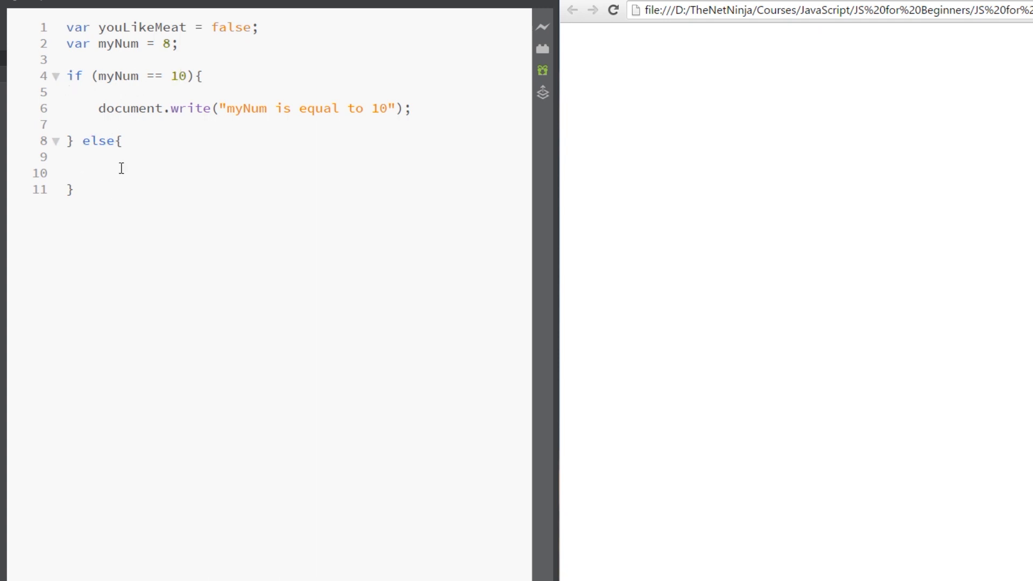
pyautogui.write('document.write("')
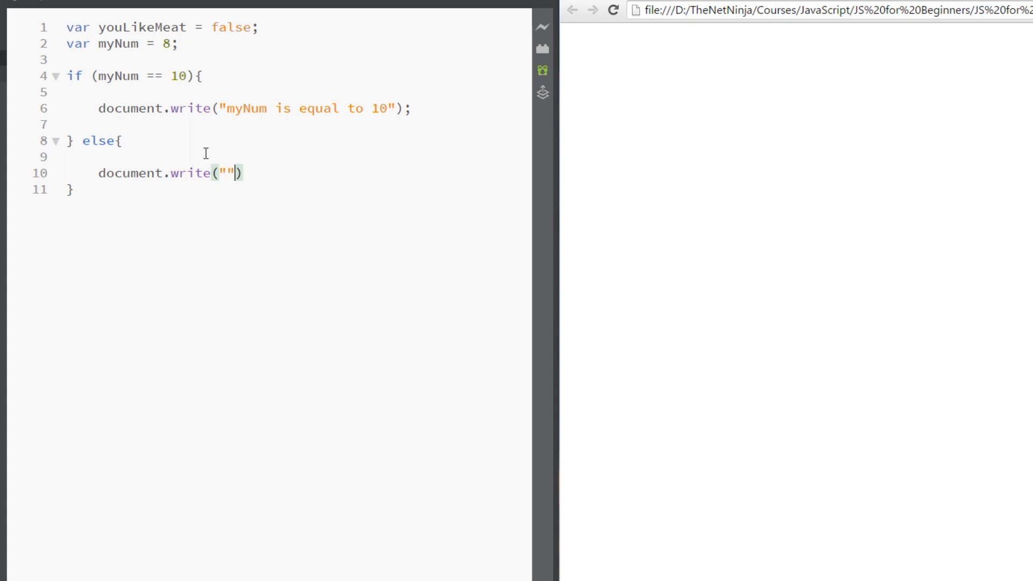
pyautogui.write('myNum is')
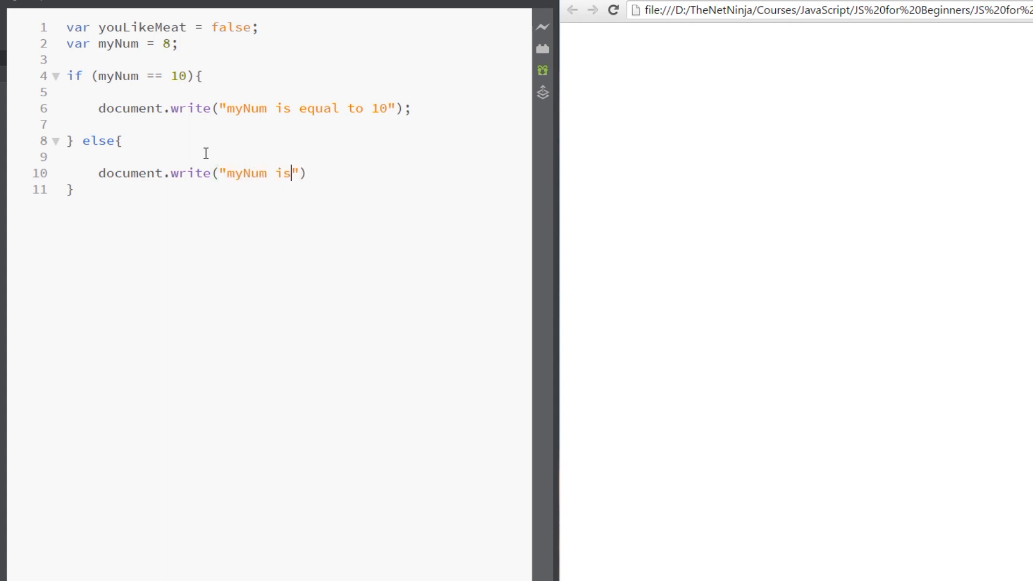
pyautogui.write('not equal to 10')
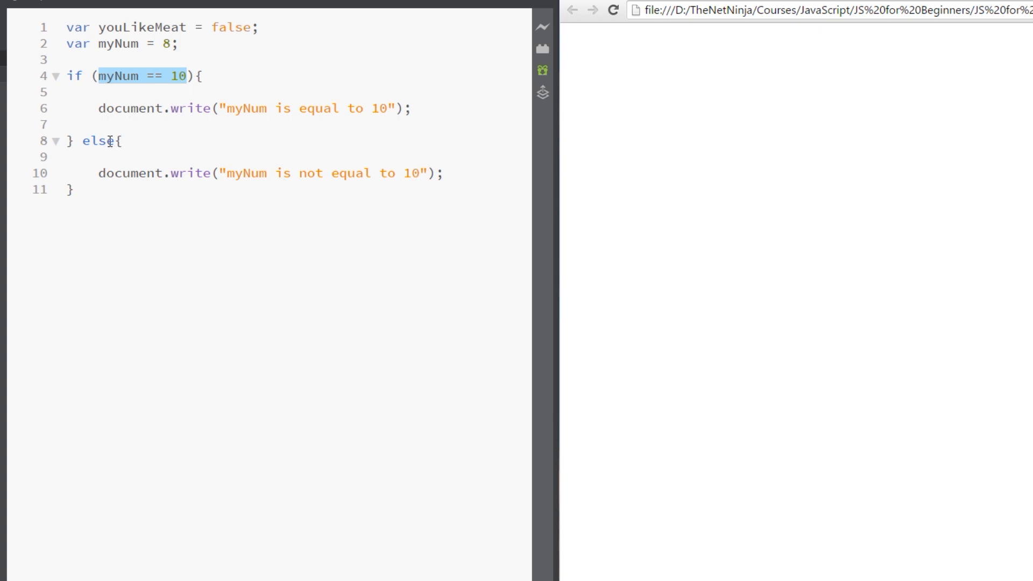
pyautogui.moveTo(414, 200)
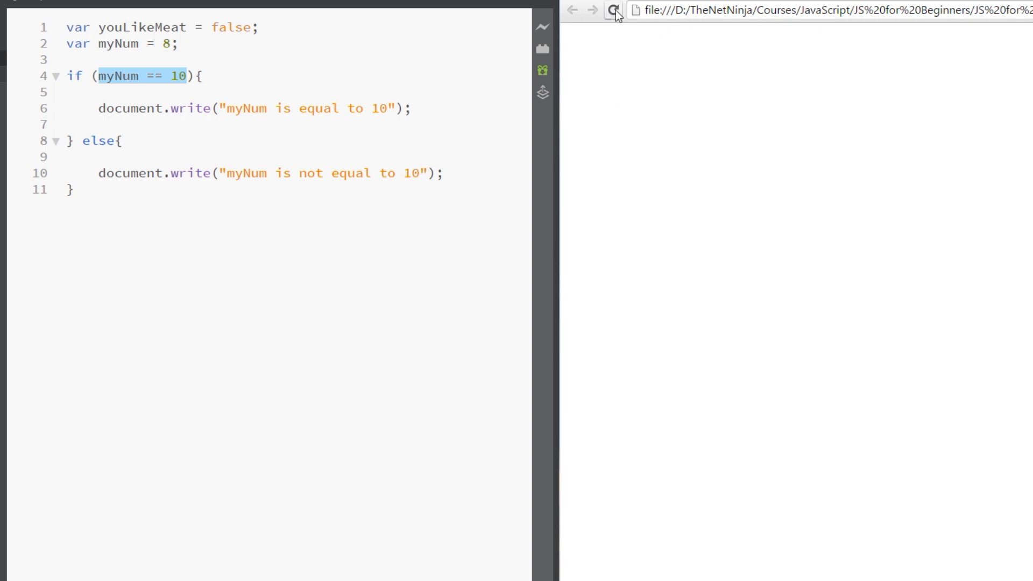
pyautogui.click(613, 9)
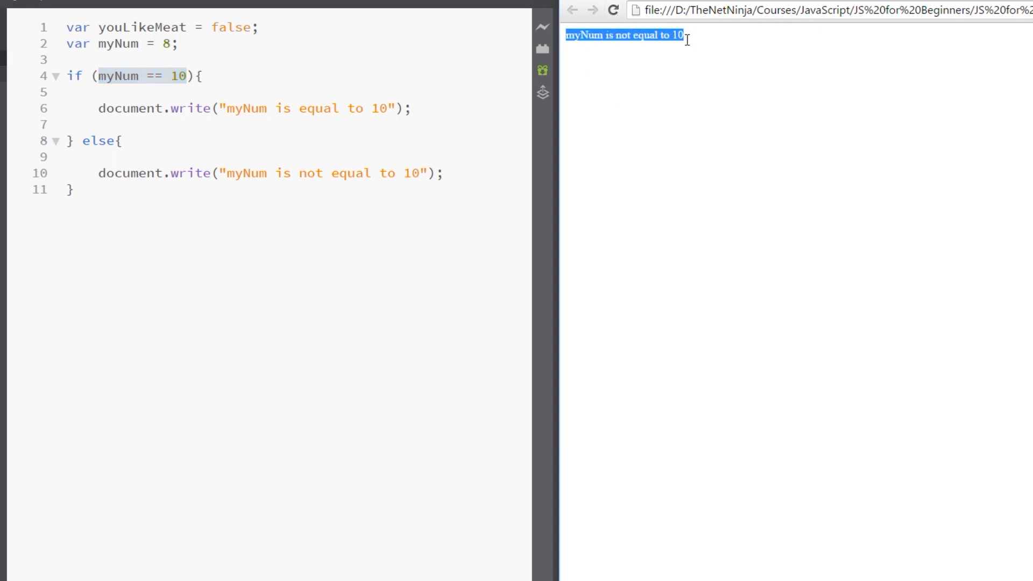
pyautogui.moveTo(172, 65)
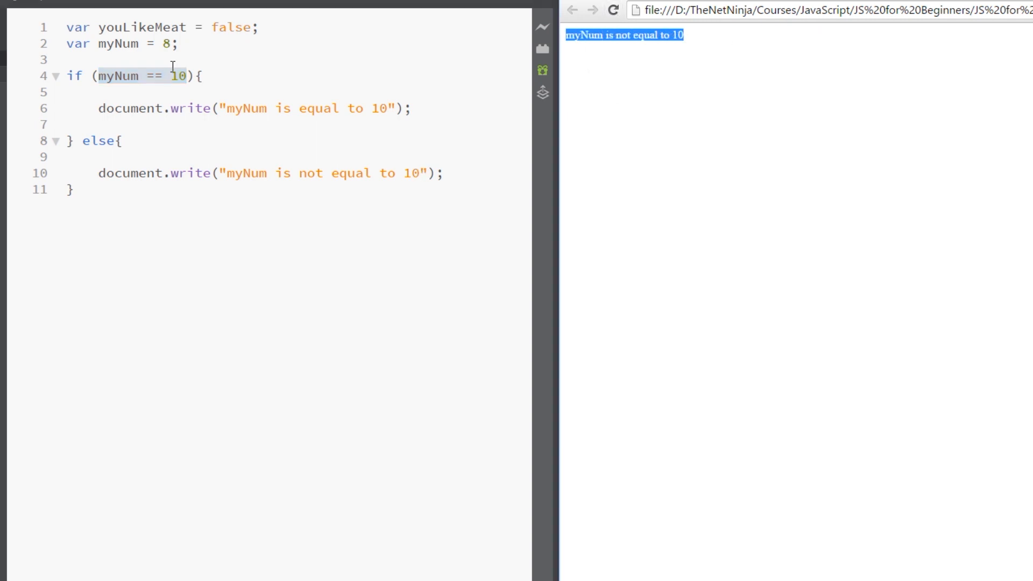
# Step: Set myNum to 10 and reload Chrome to show 'myNum is equal to 10'
pyautogui.write('10')
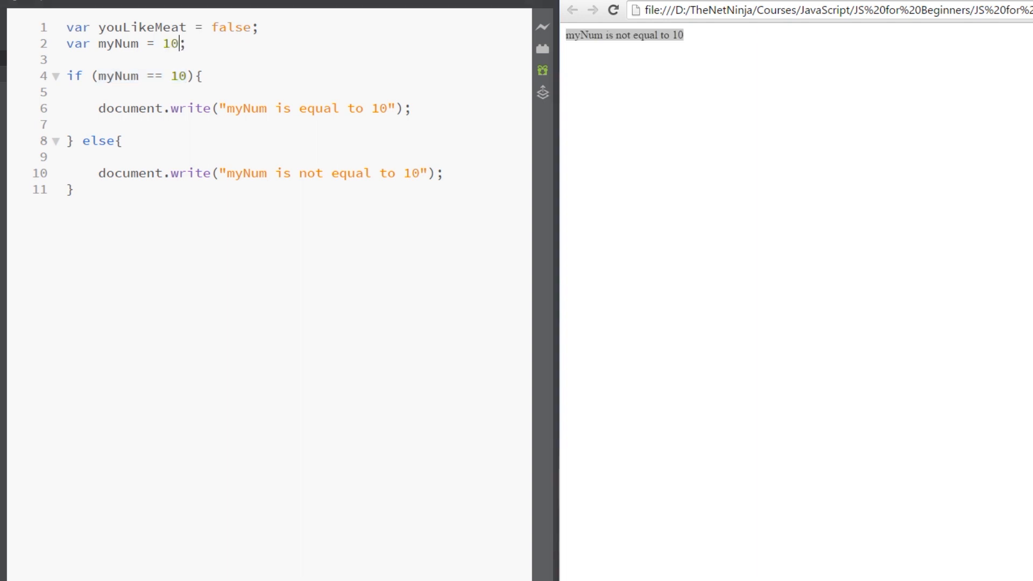
pyautogui.click(612, 10)
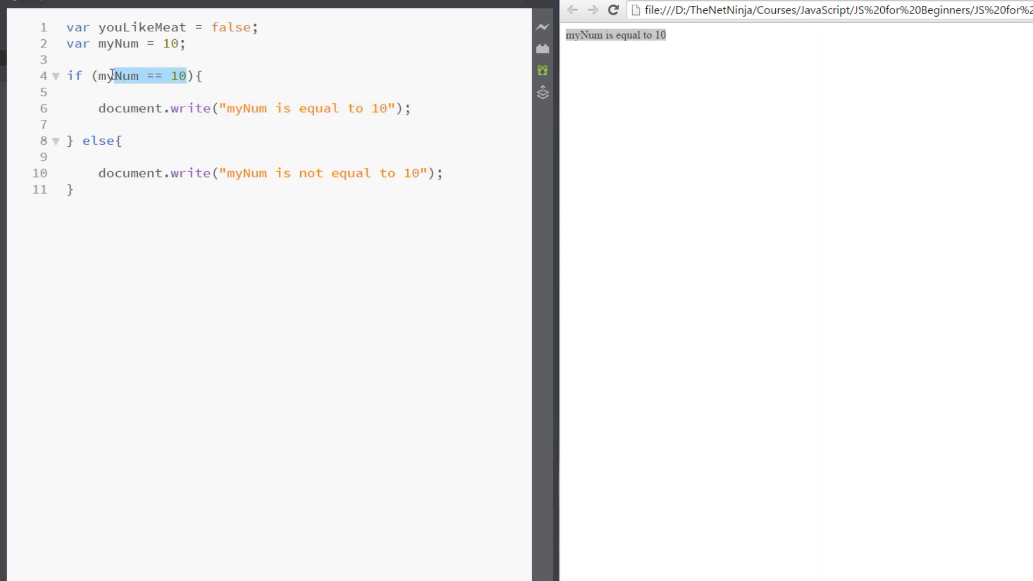
pyautogui.doubleClick(98, 141)
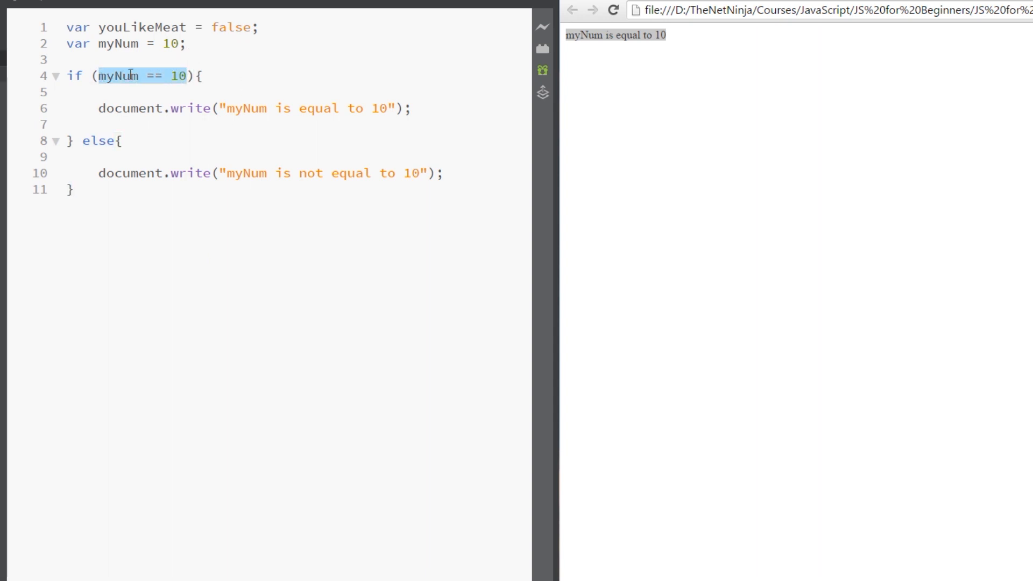
# Step: Test youLikeMeat with branches printing 'you like meat' and 'you hate meat', then reload
pyautogui.write('youLikeMeat){')
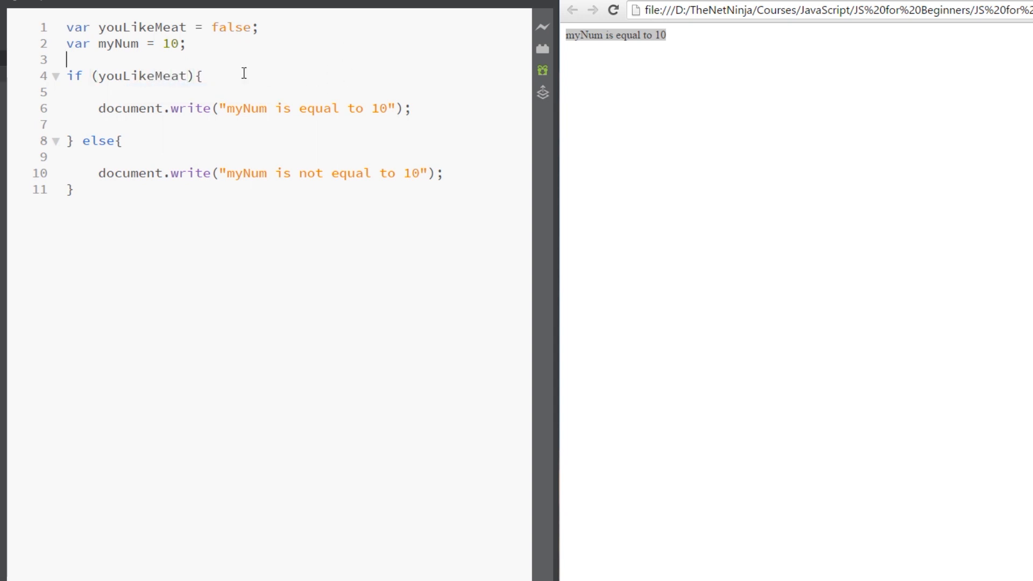
pyautogui.doubleClick(141, 75)
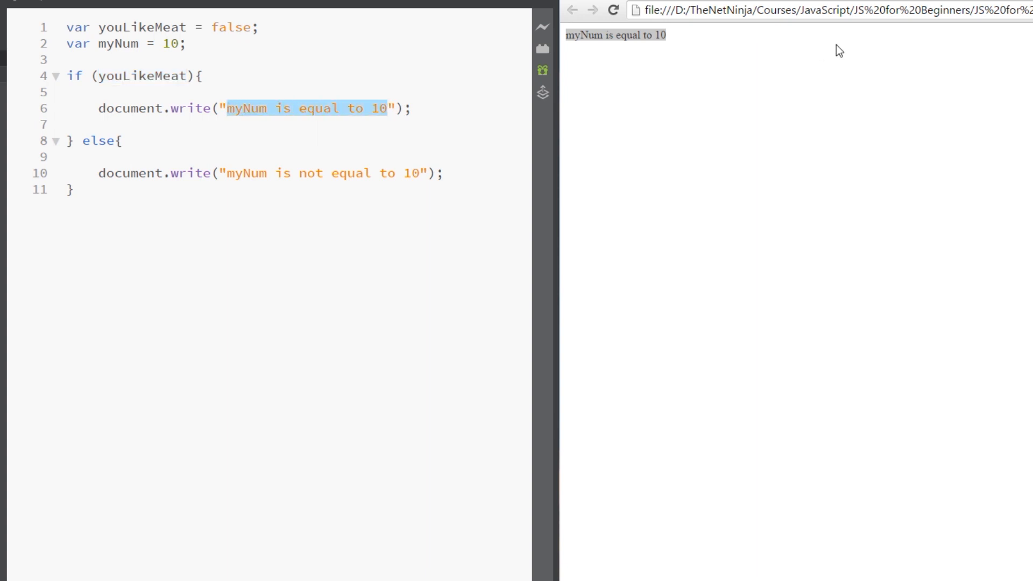
pyautogui.write('you like meat')
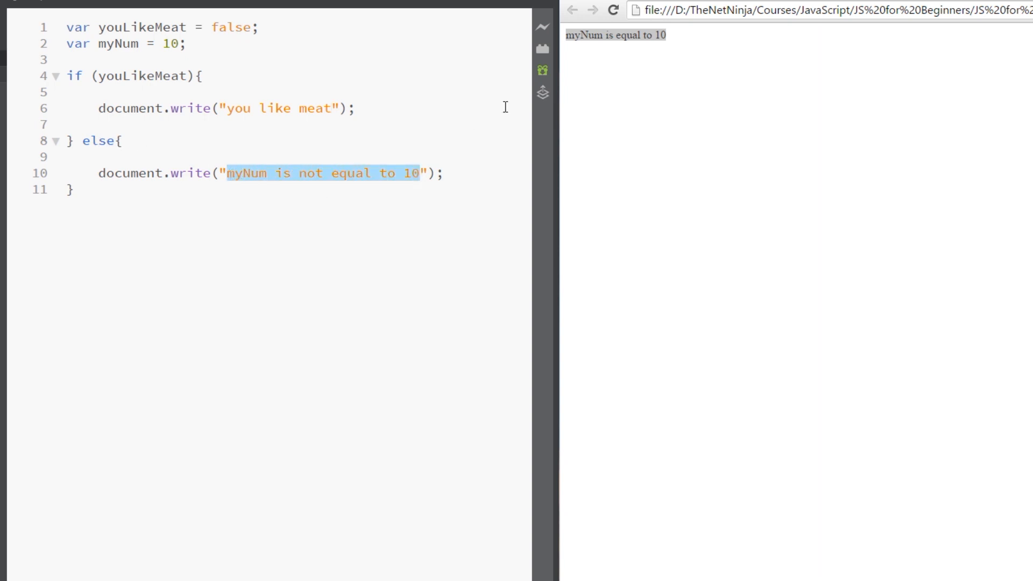
pyautogui.write('you hate meat");')
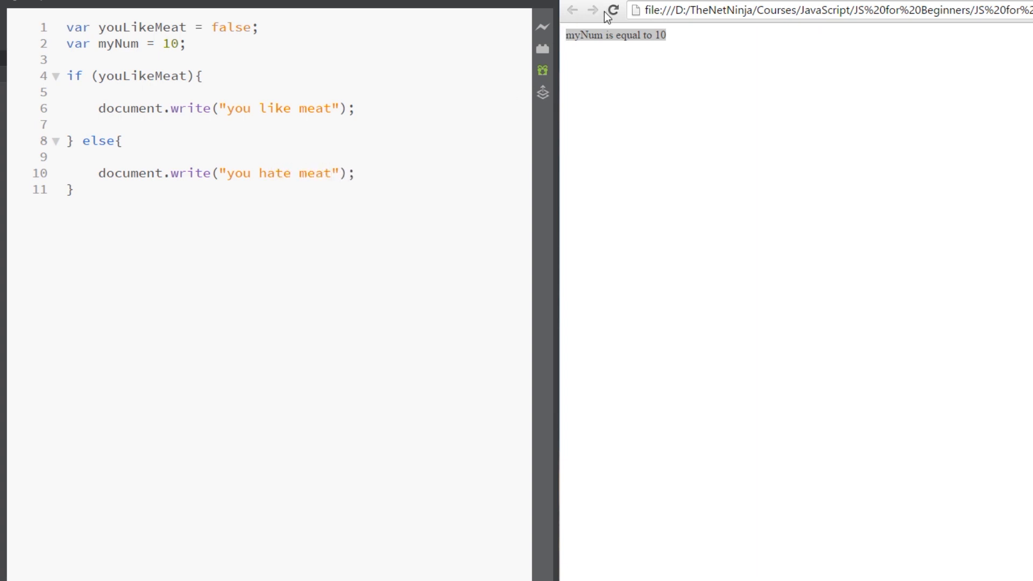
pyautogui.click(613, 9)
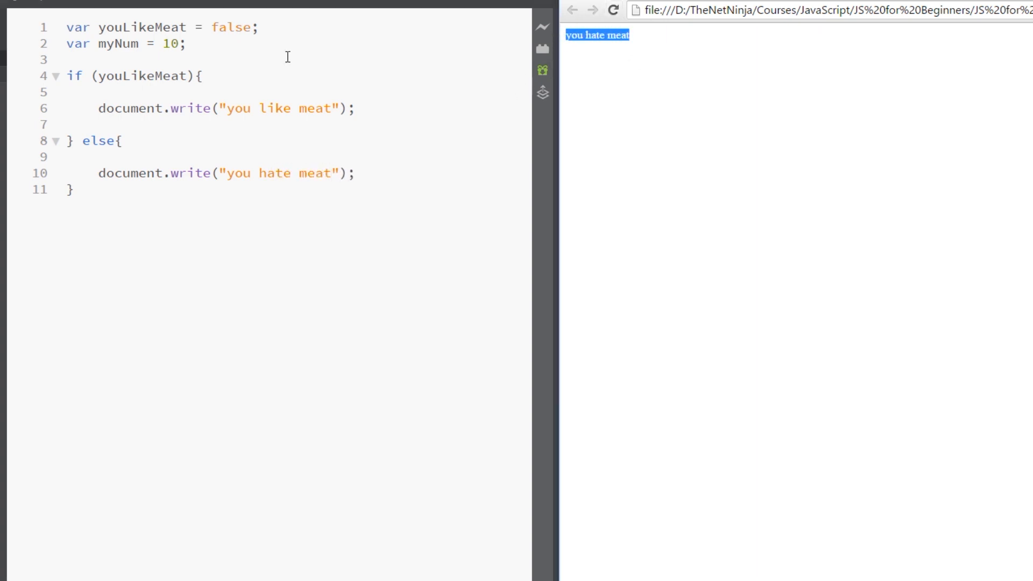
# Step: Set youLikeMeat to true and reload Chrome to show 'you like meat'
pyautogui.doubleClick(232, 27)
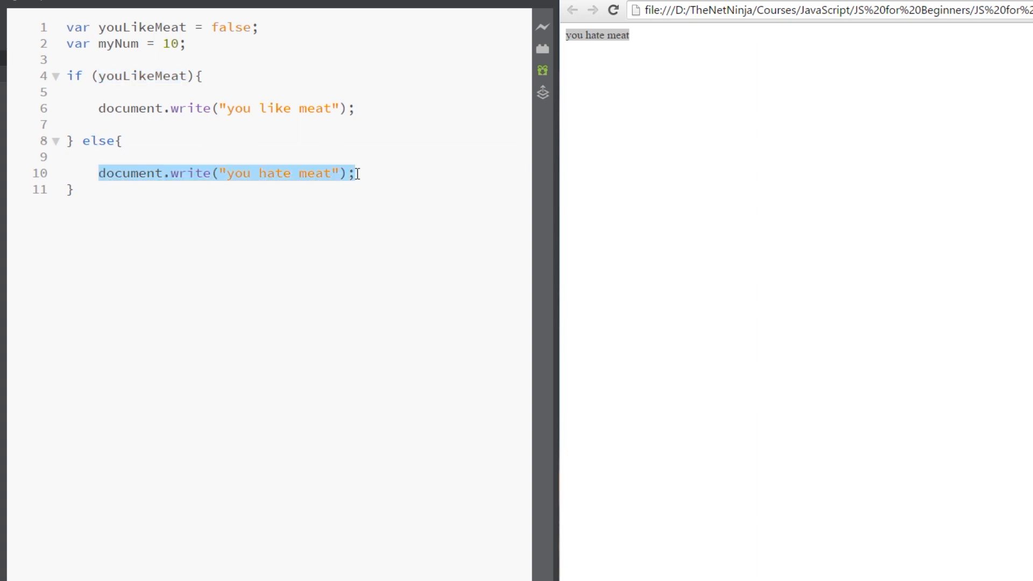
pyautogui.doubleClick(231, 27)
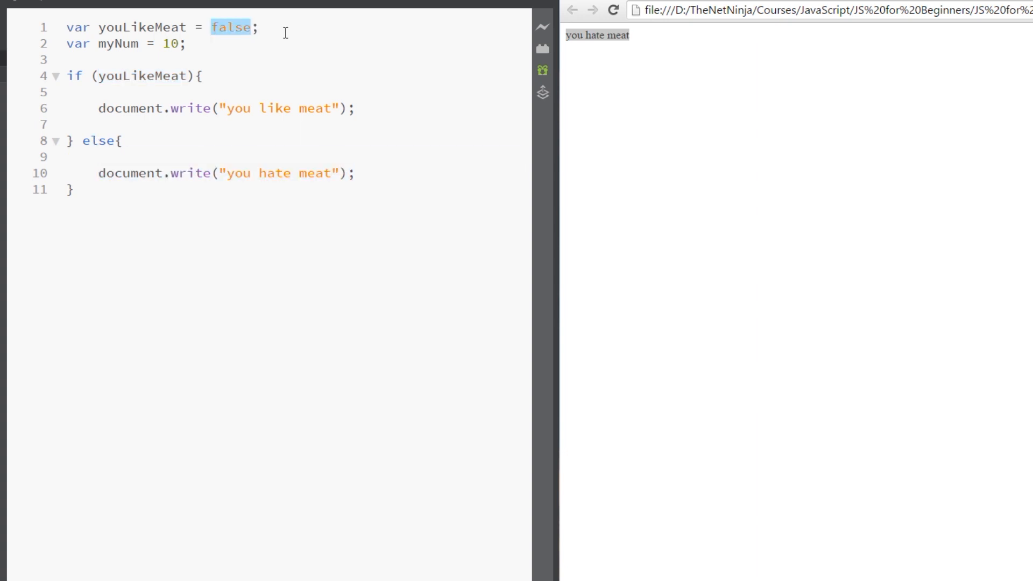
pyautogui.write('true')
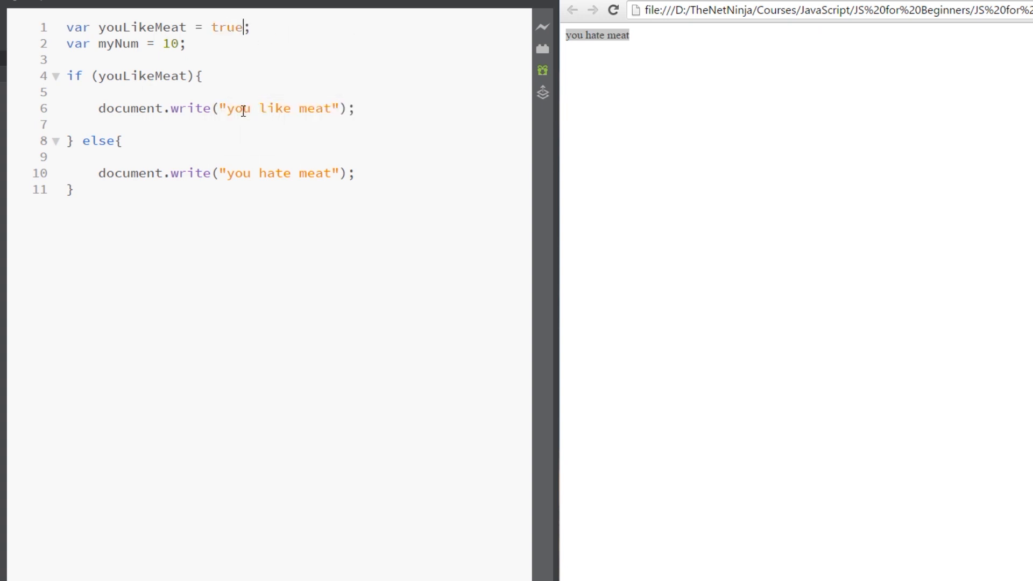
pyautogui.doubleClick(138, 76)
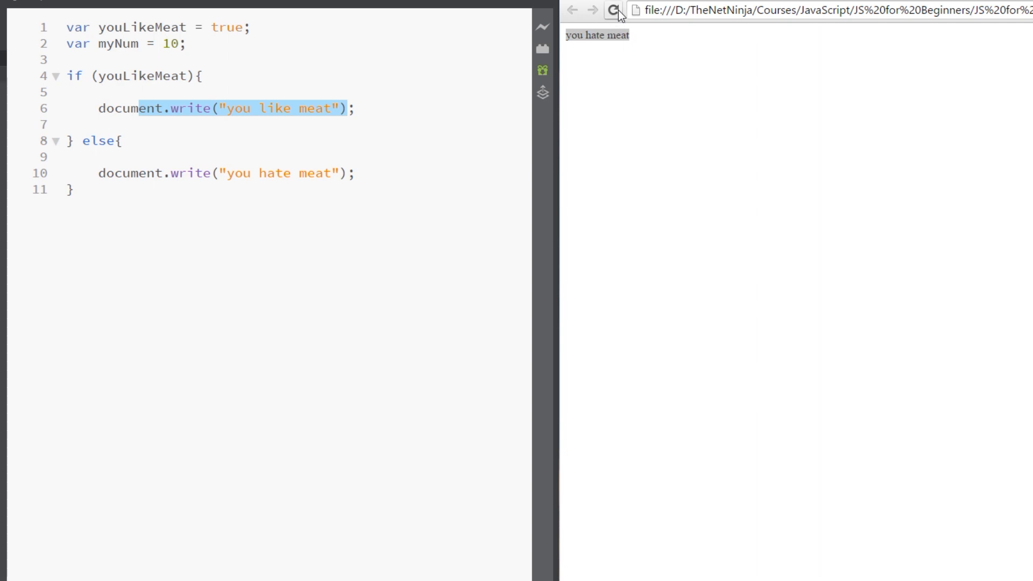
pyautogui.click(613, 10)
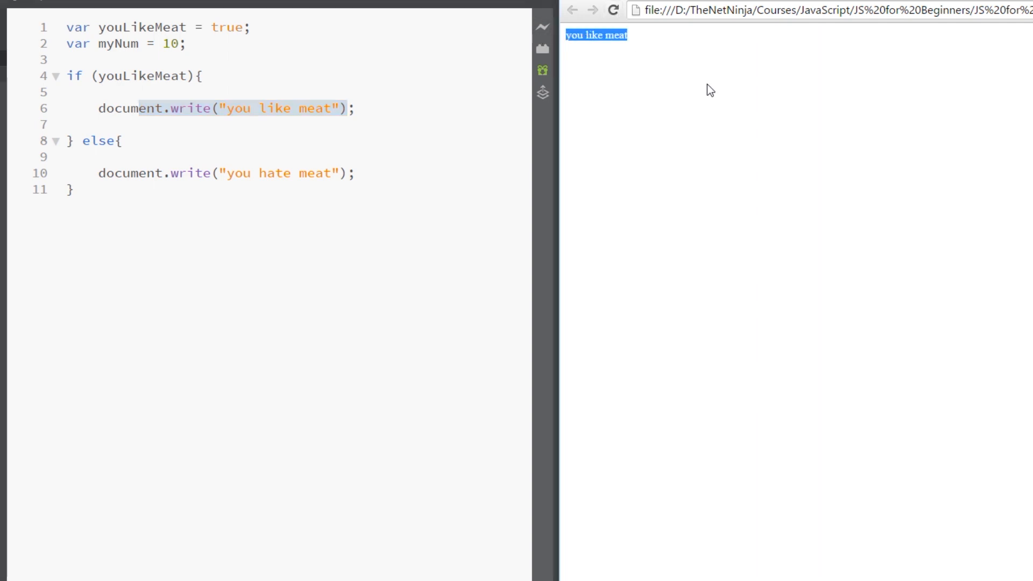